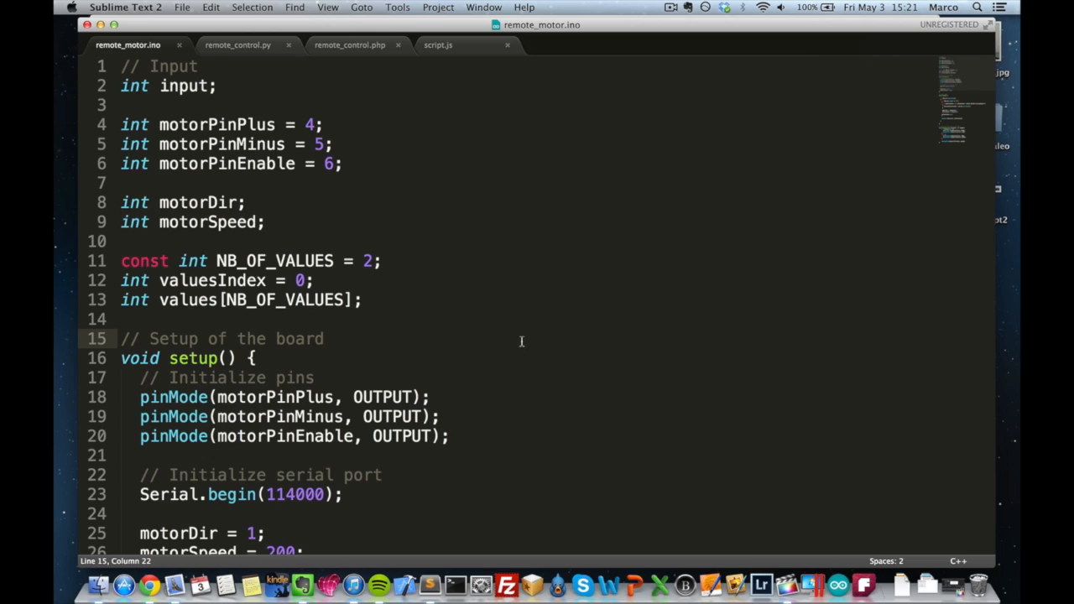
mouse_move(375, 164)
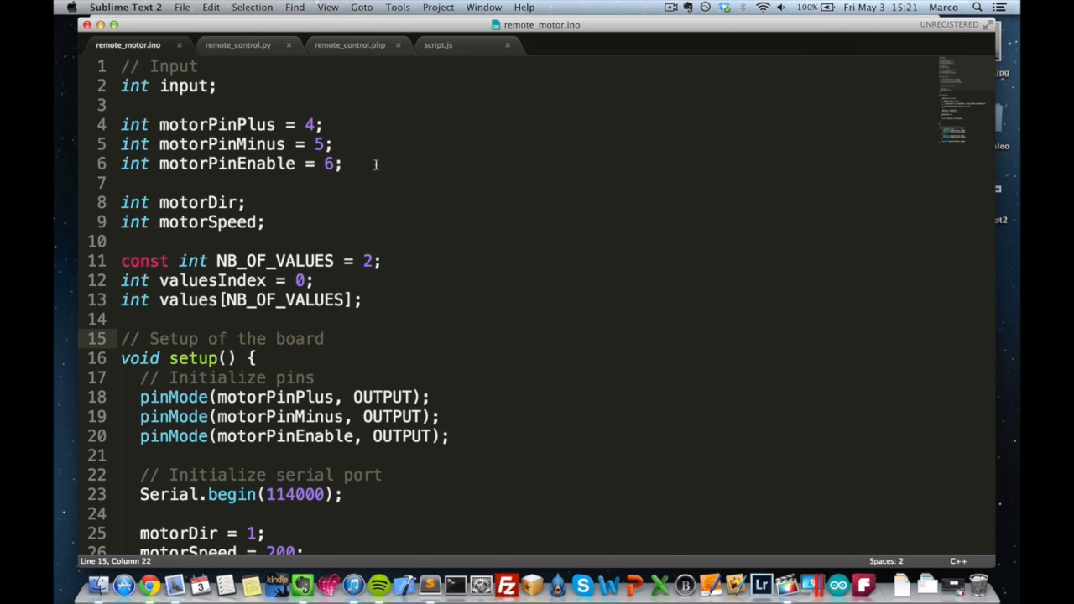
mouse_move(382, 164)
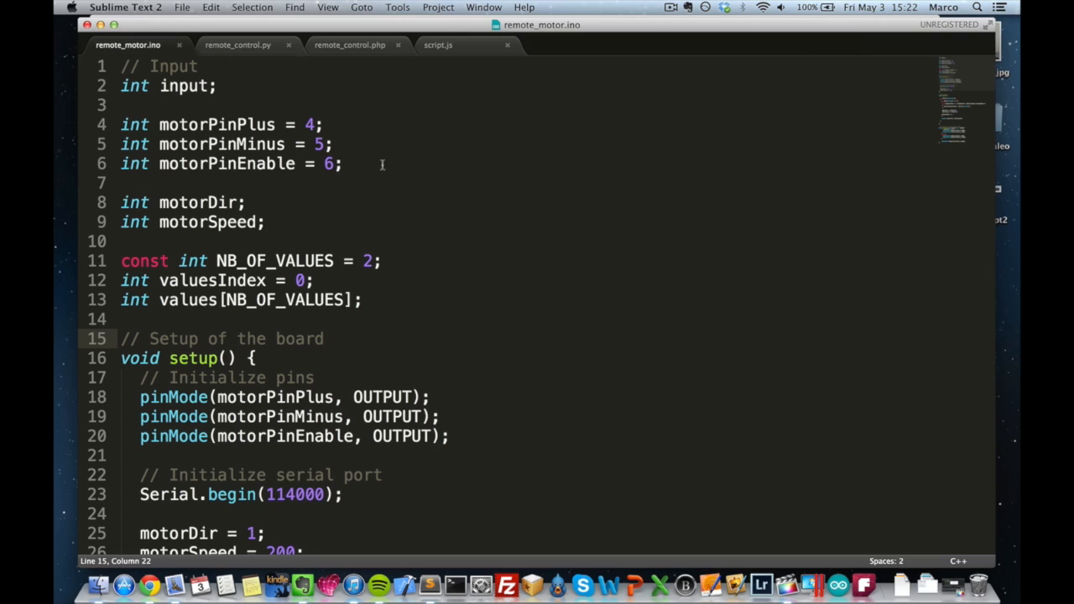
mouse_move(392, 151)
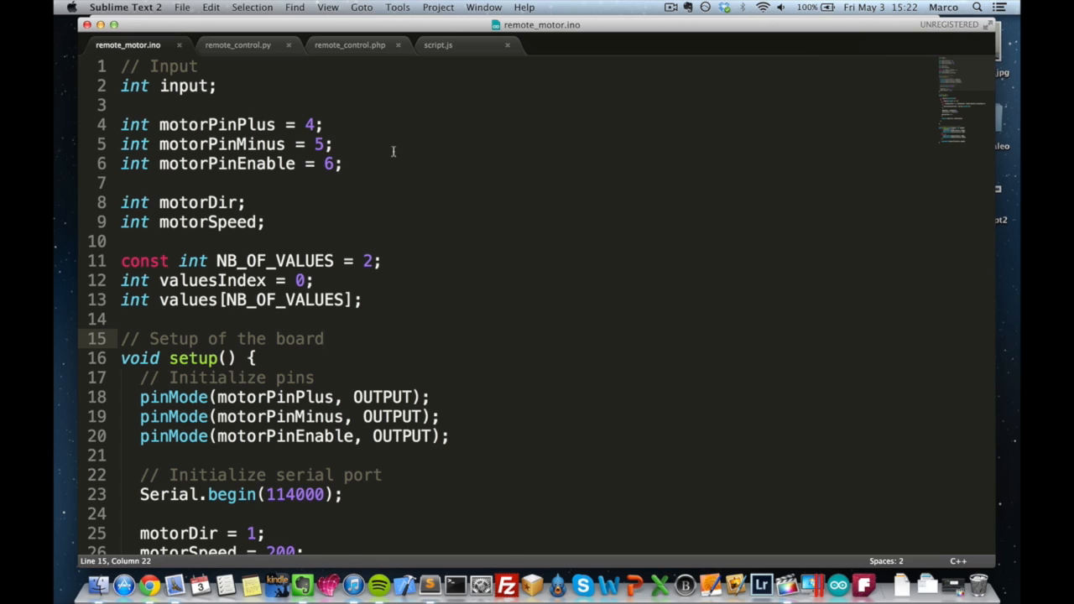
mouse_move(365, 153)
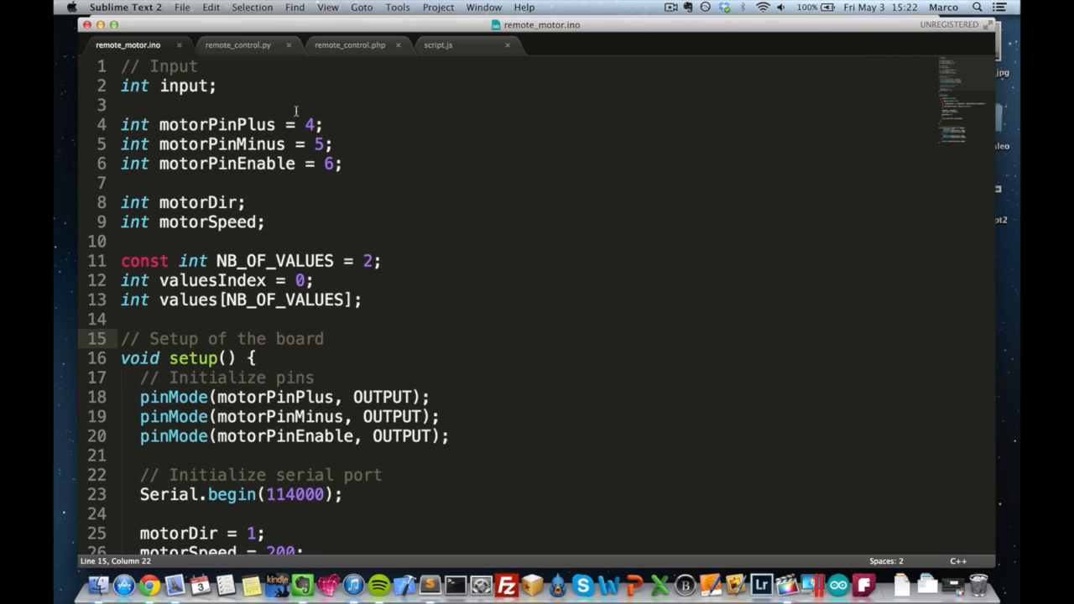
mouse_move(384, 206)
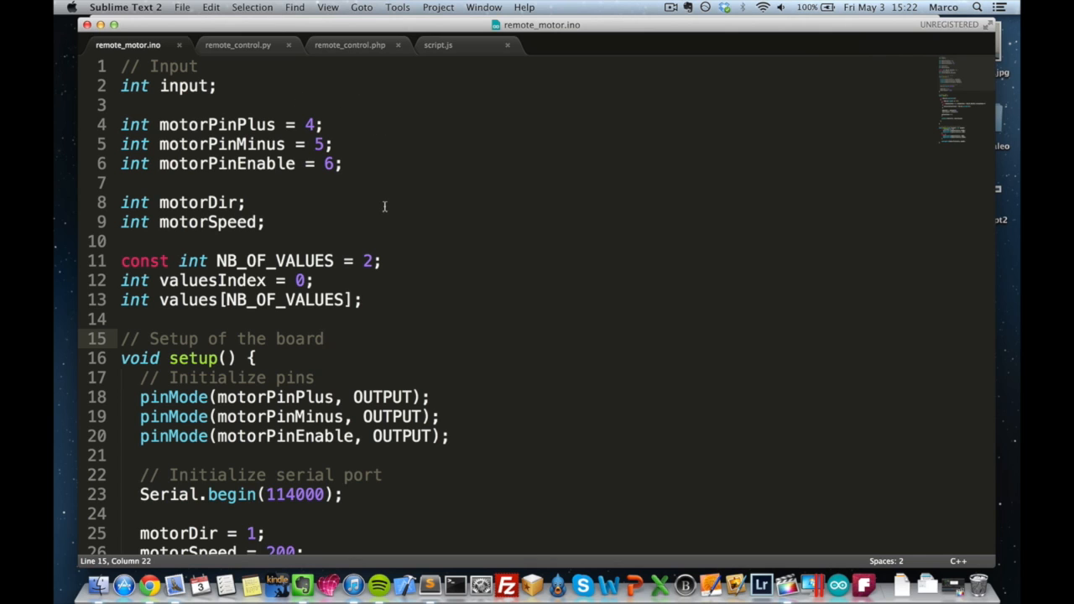
- Scroll down remote_motor.ino past setup() to the loop() reading two serial values for setMotor
scroll("down", 3)
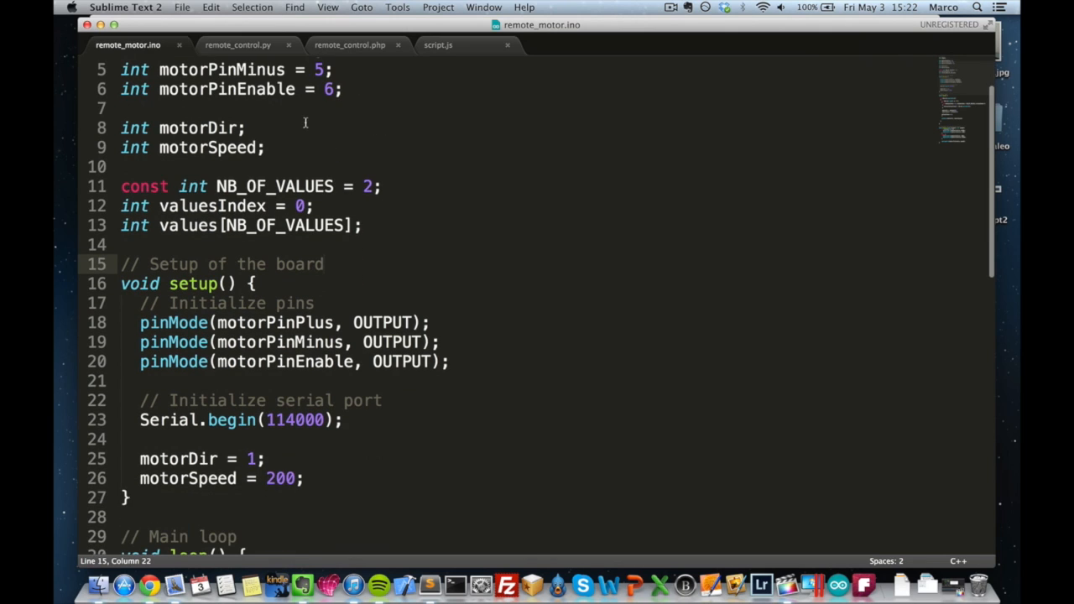
mouse_move(325, 156)
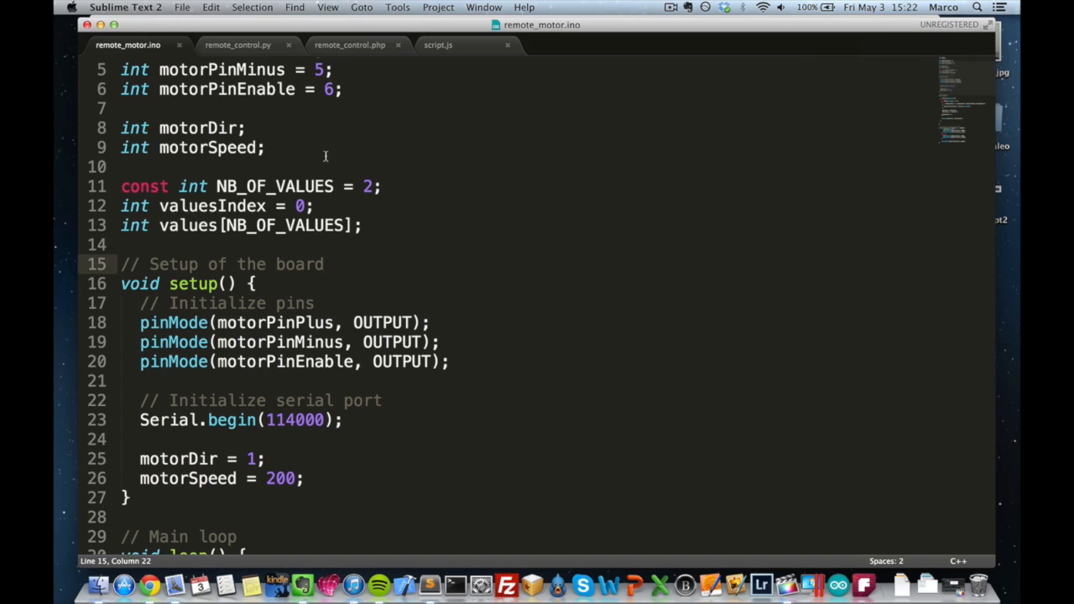
scroll("down", 3)
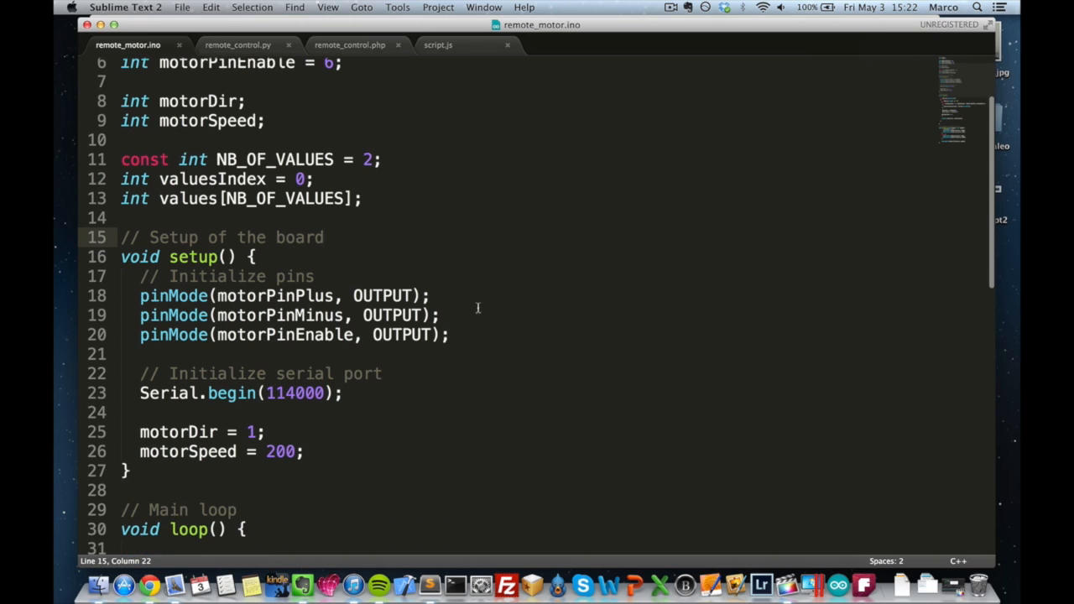
scroll("down", 3)
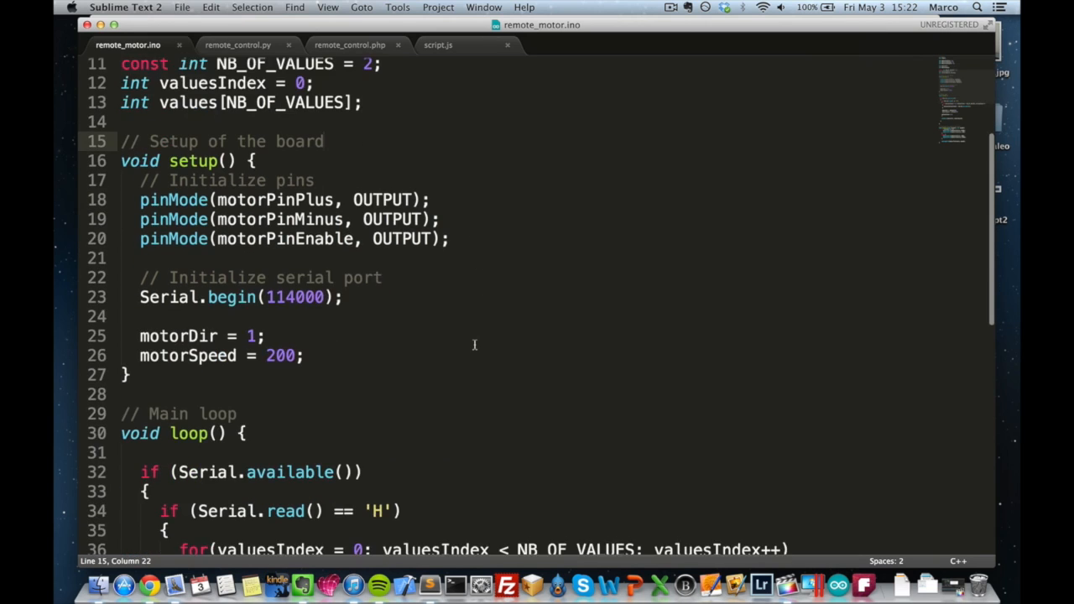
scroll("down", 3)
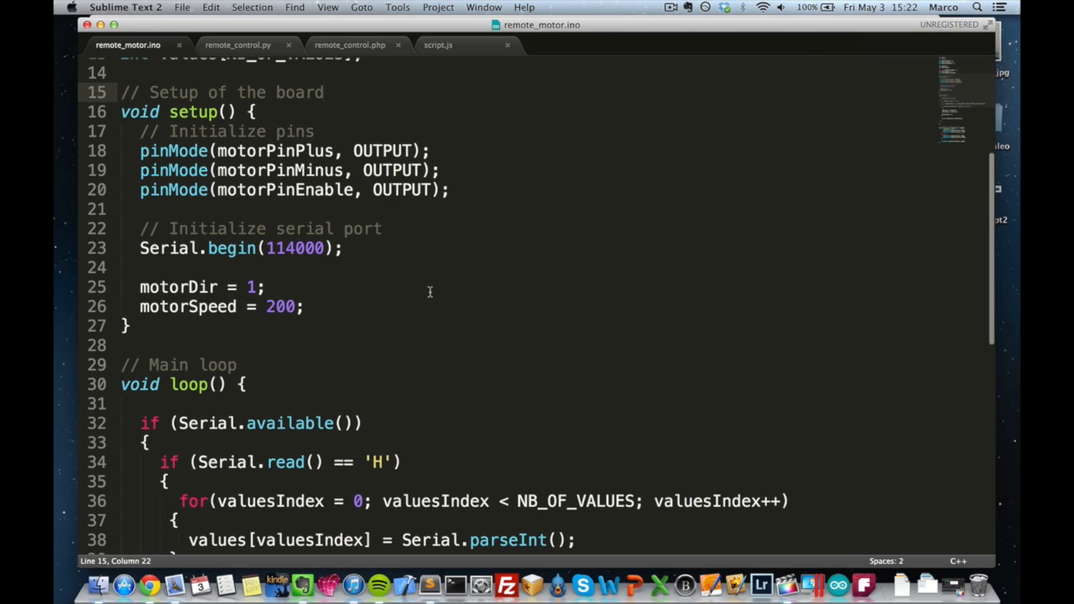
scroll("down", 3)
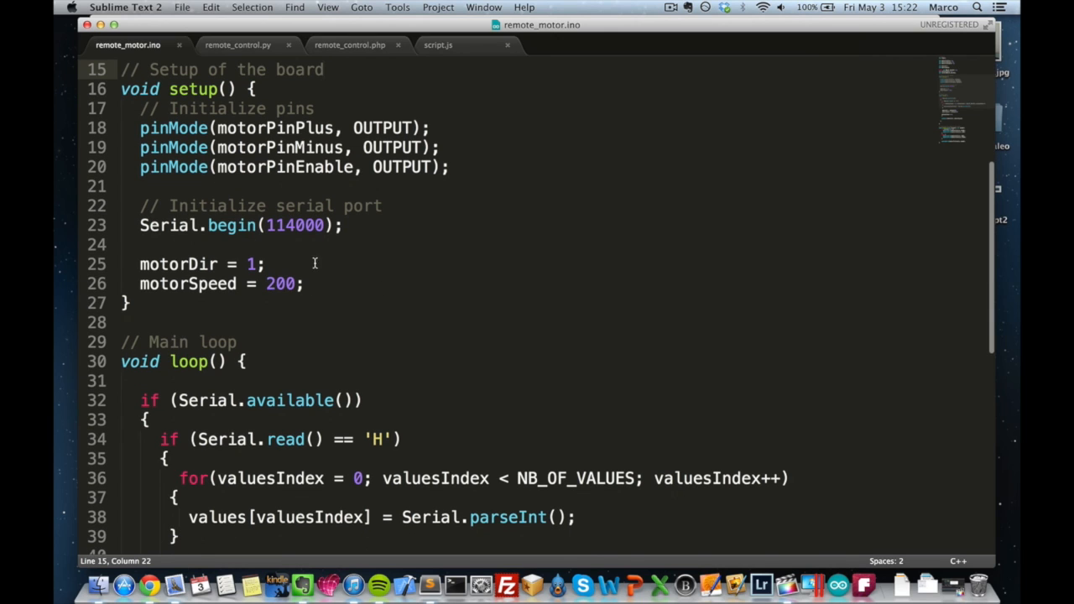
scroll("down", 3)
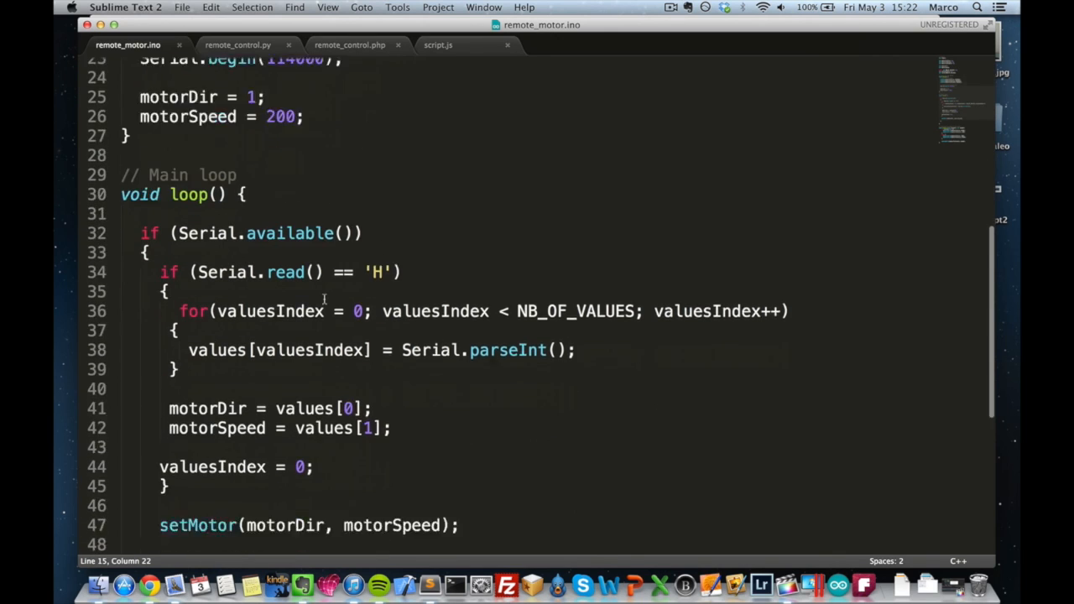
scroll("down", 3)
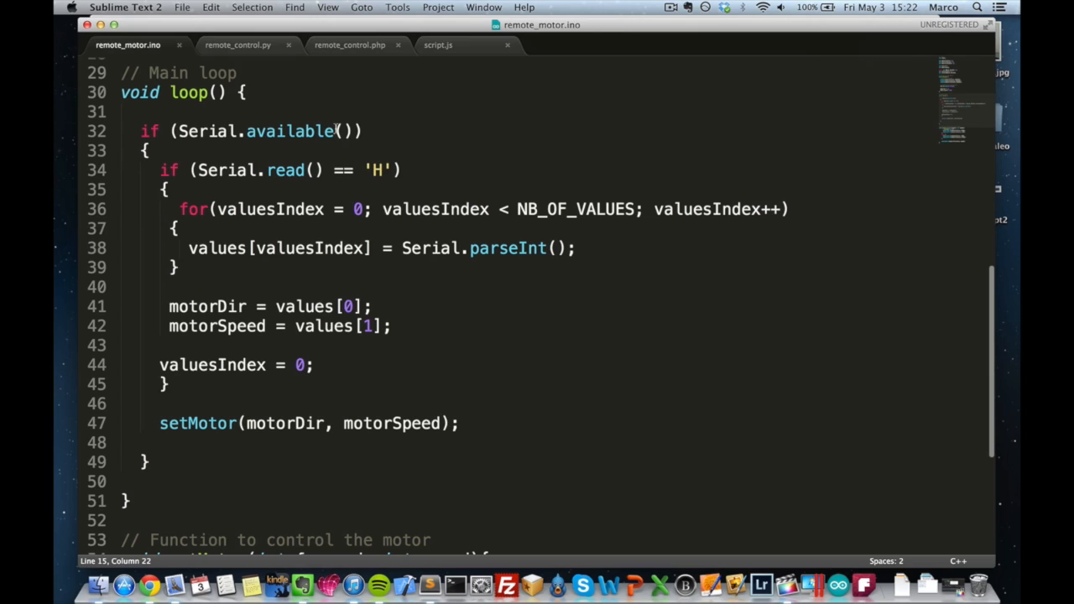
mouse_move(389, 176)
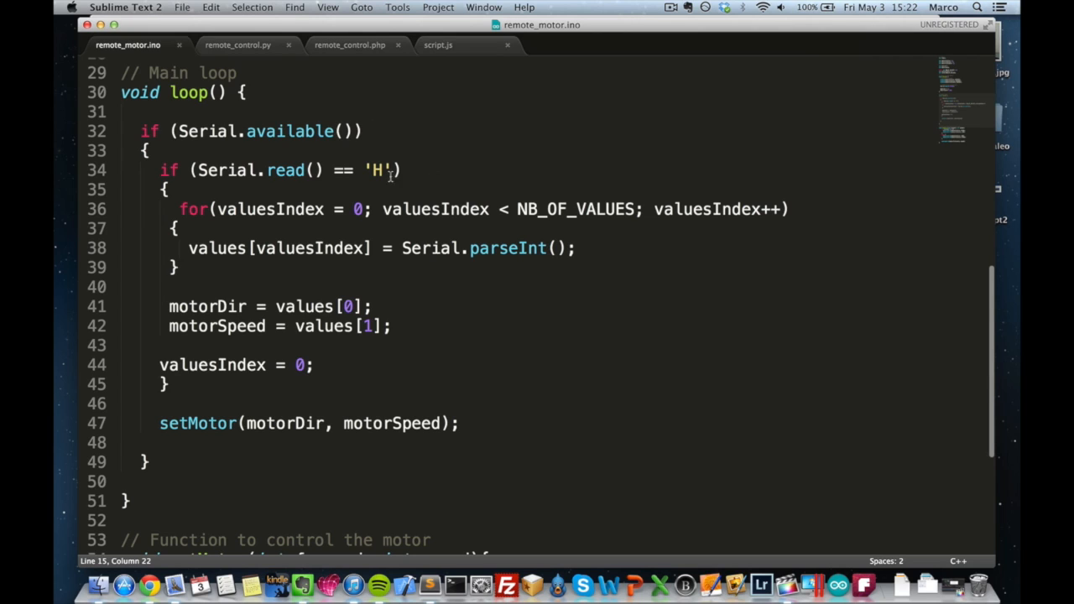
left_click(402, 170)
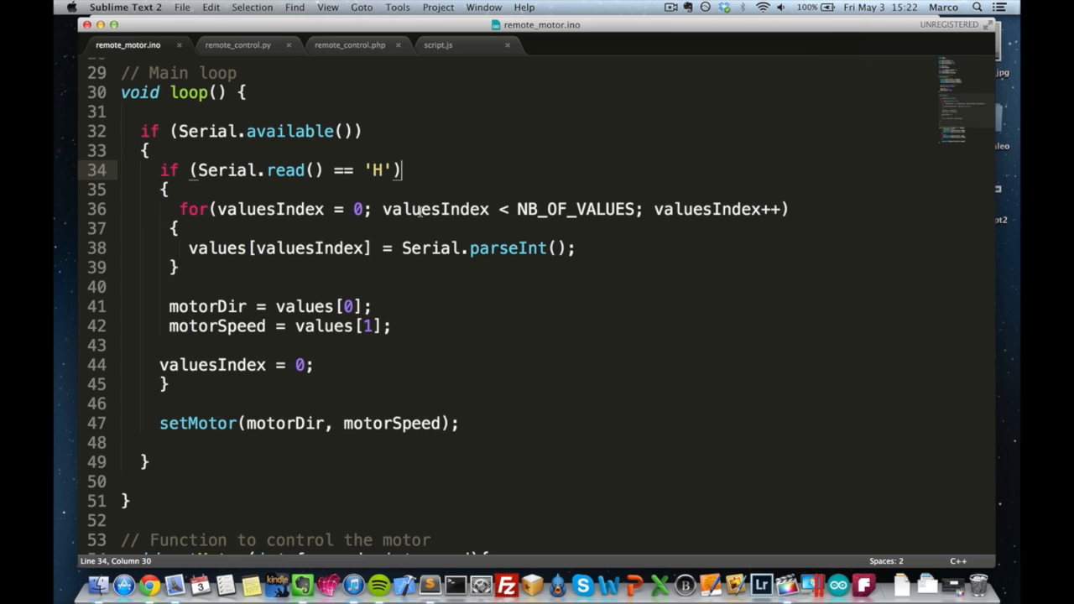
mouse_move(415, 235)
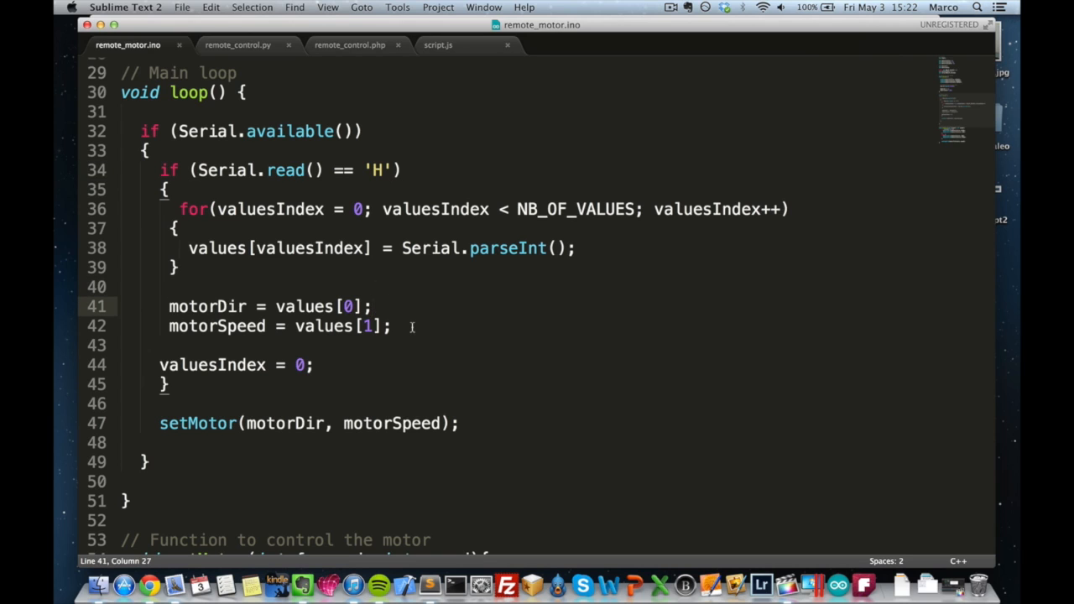
scroll("down", 3)
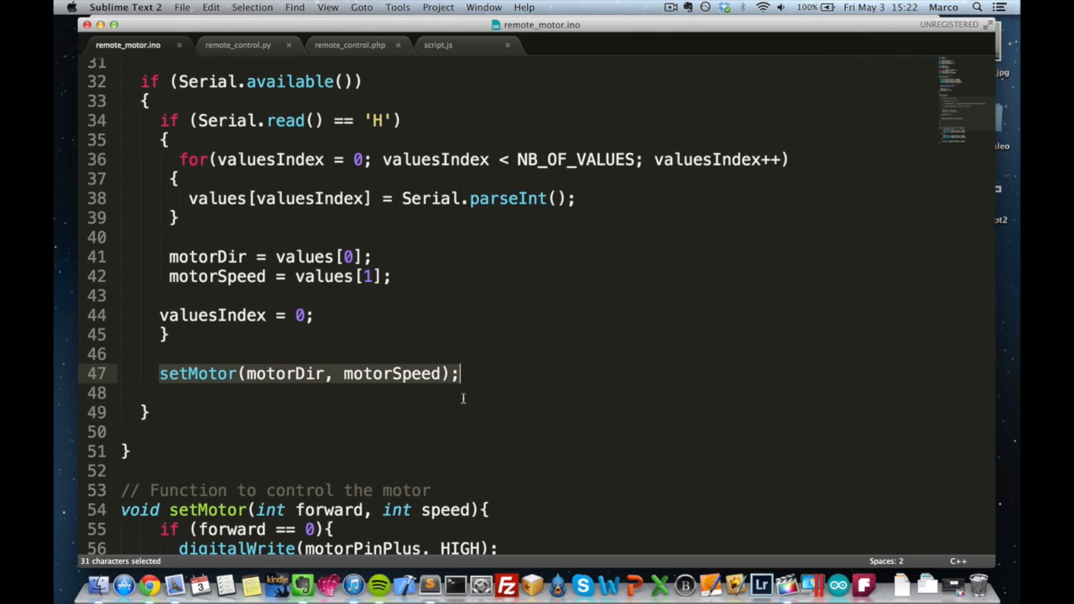
scroll("down", 3)
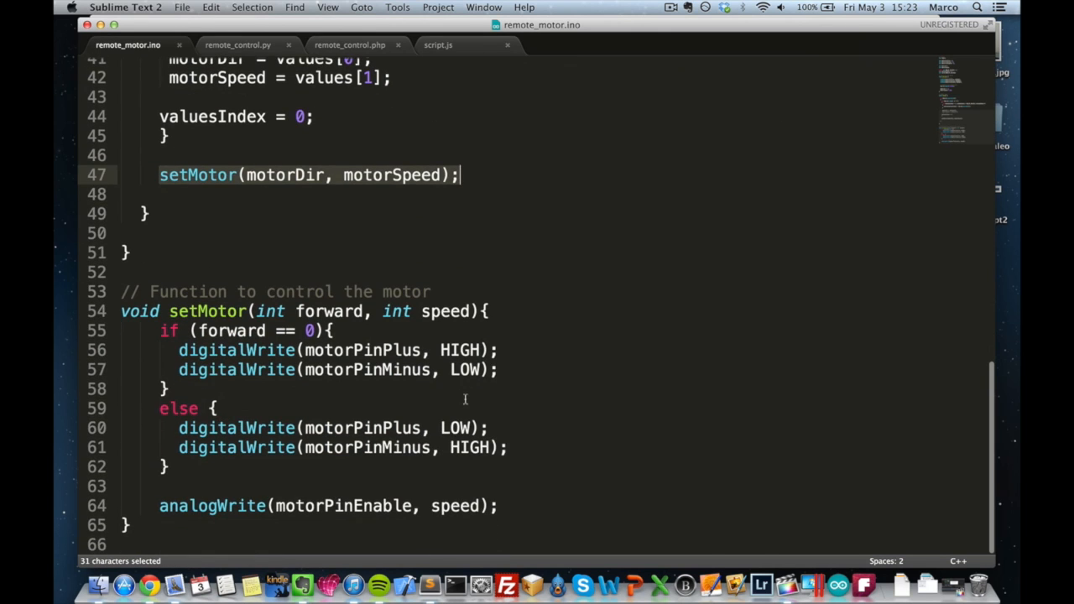
left_click(164, 389)
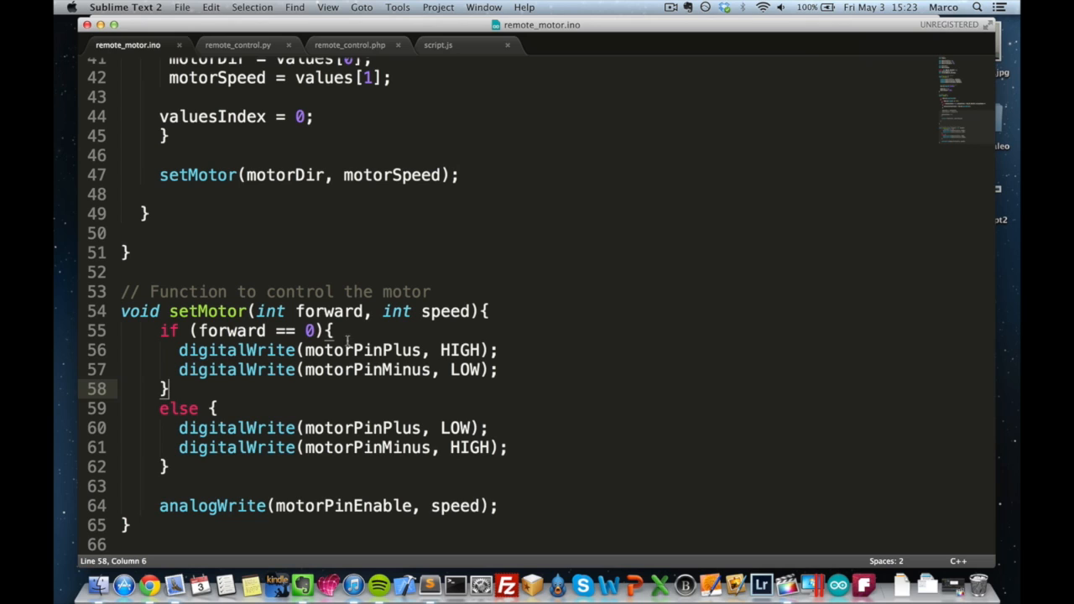
double_click(329, 311)
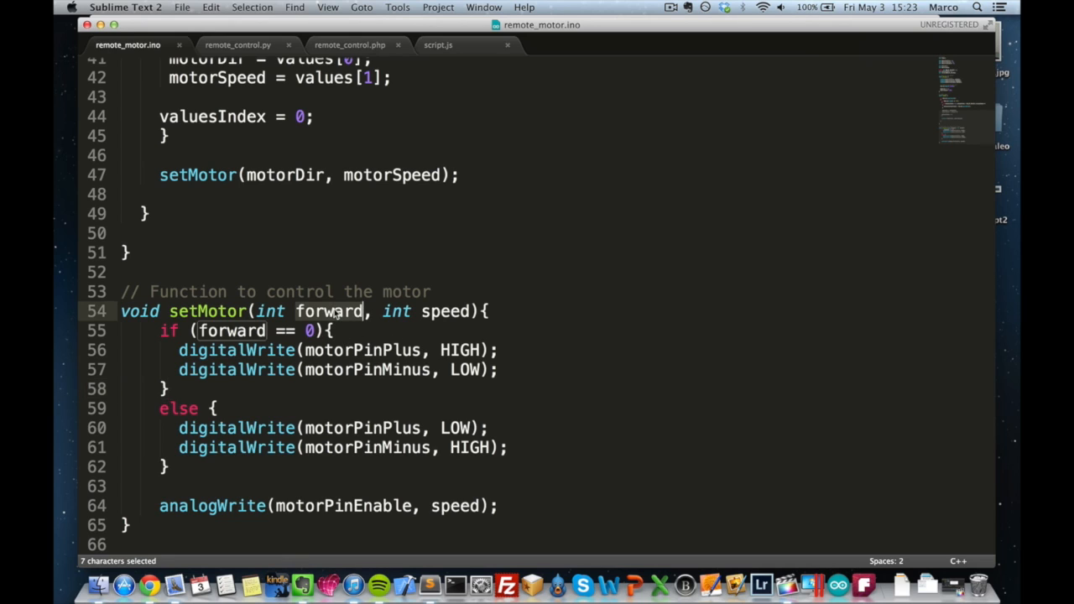
left_click(333, 350)
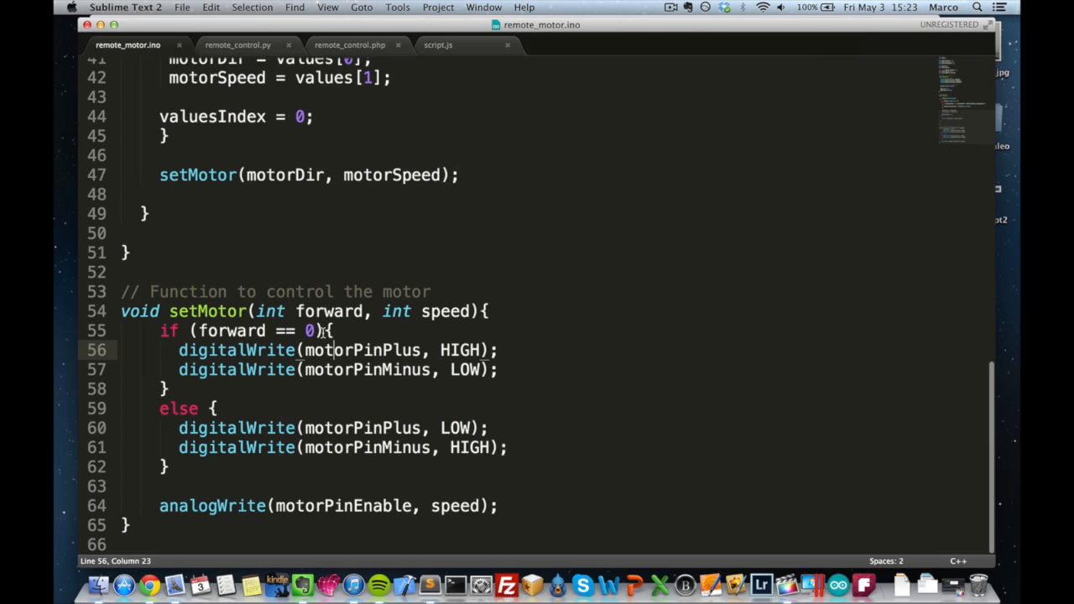
mouse_move(342, 389)
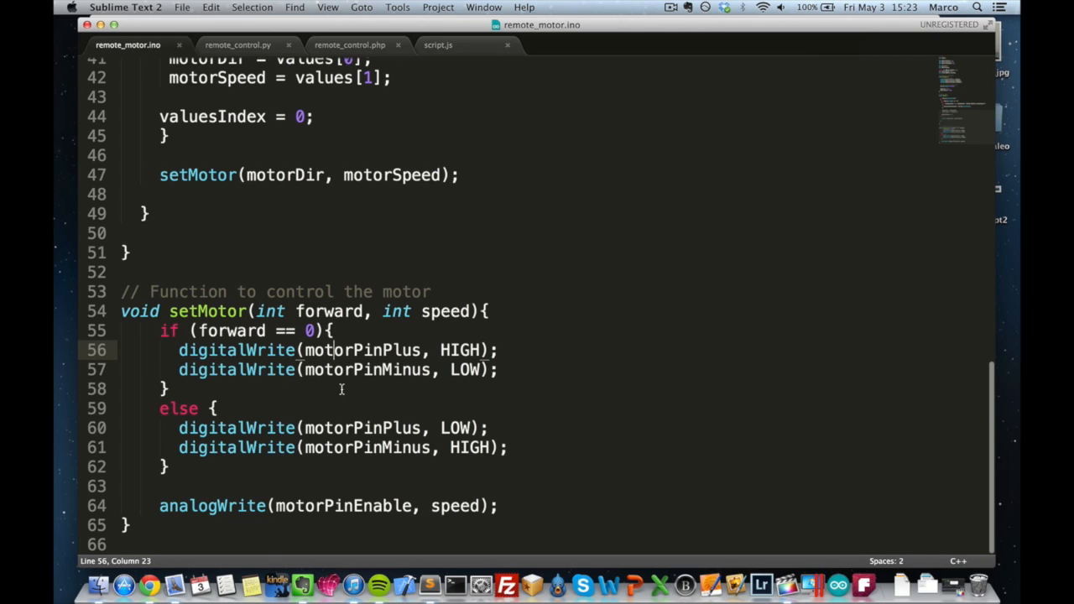
left_click(306, 329)
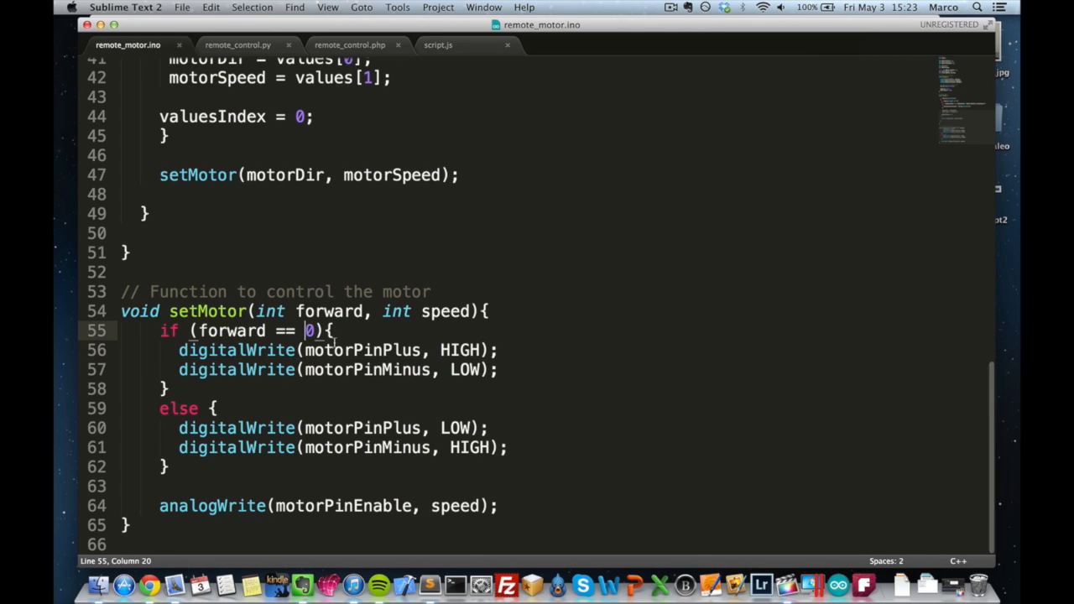
left_click(500, 371)
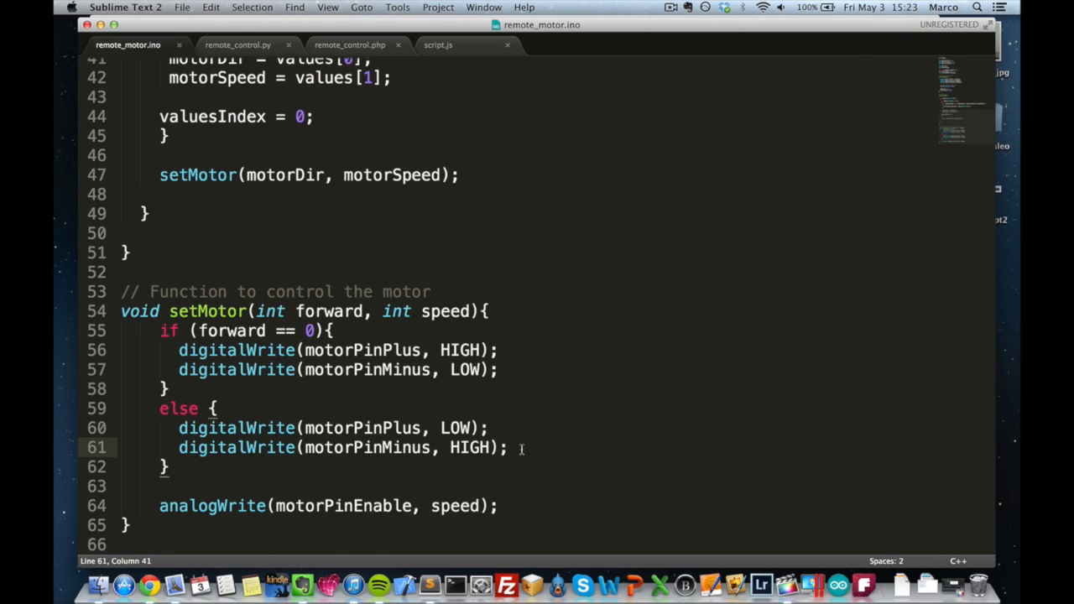
mouse_move(497, 505)
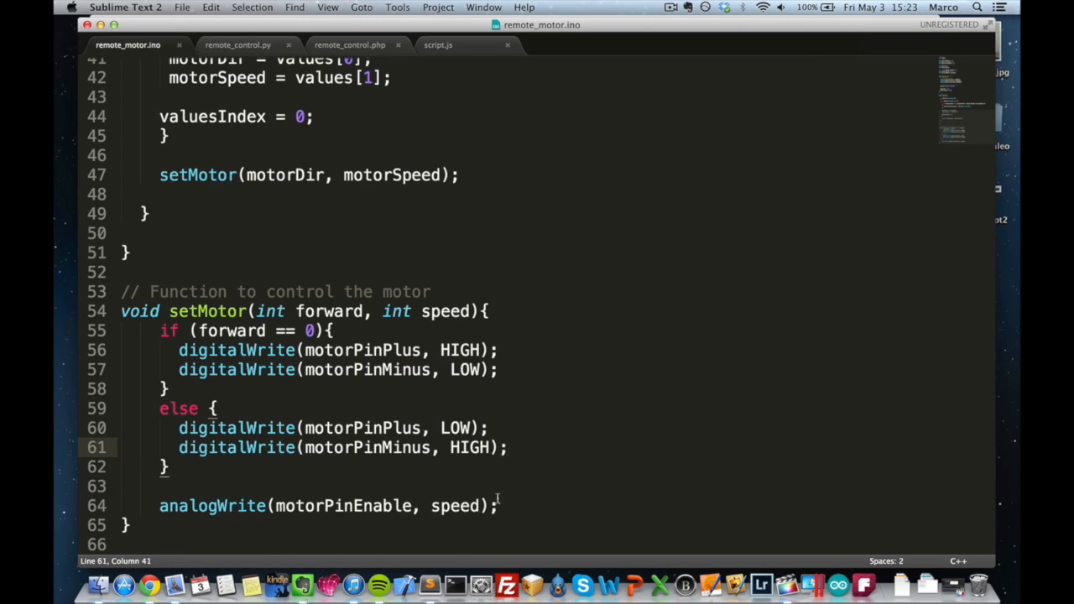
left_click(158, 505)
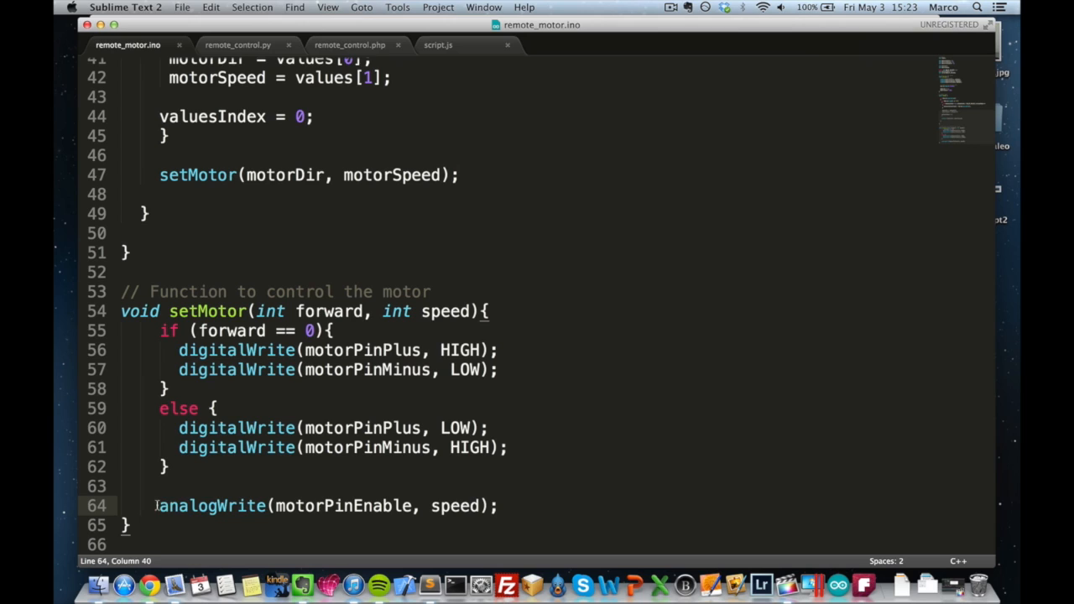
left_click_drag(154, 505, 500, 505)
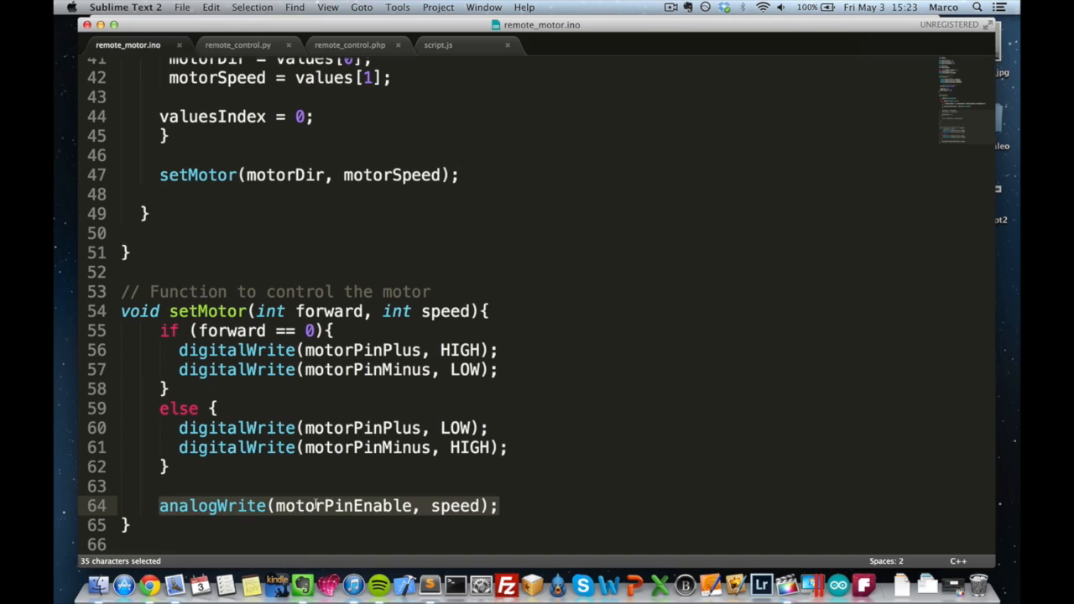
double_click(455, 505)
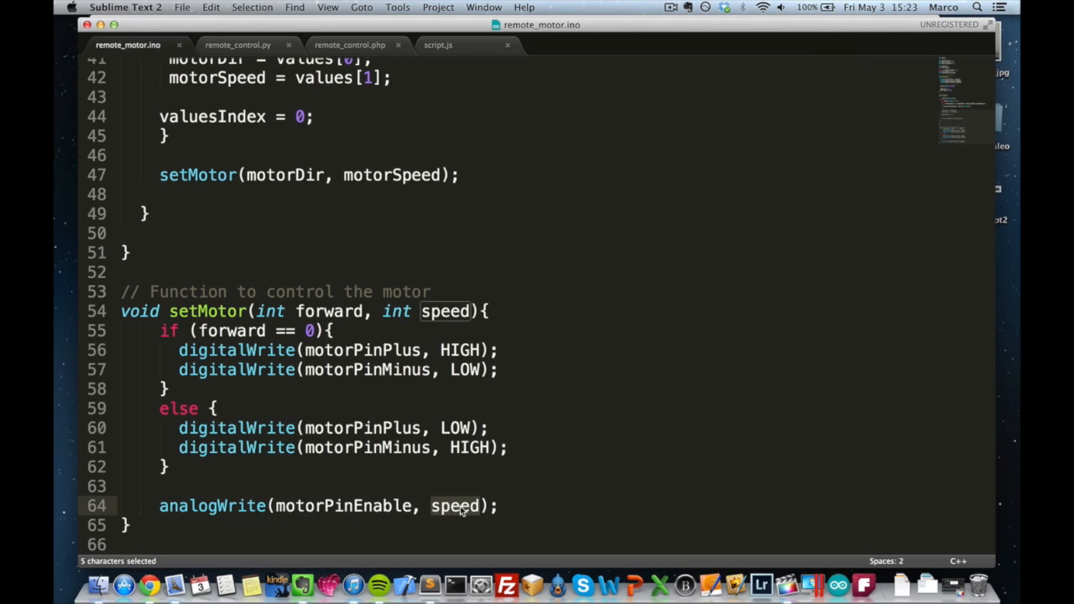
left_click(500, 505)
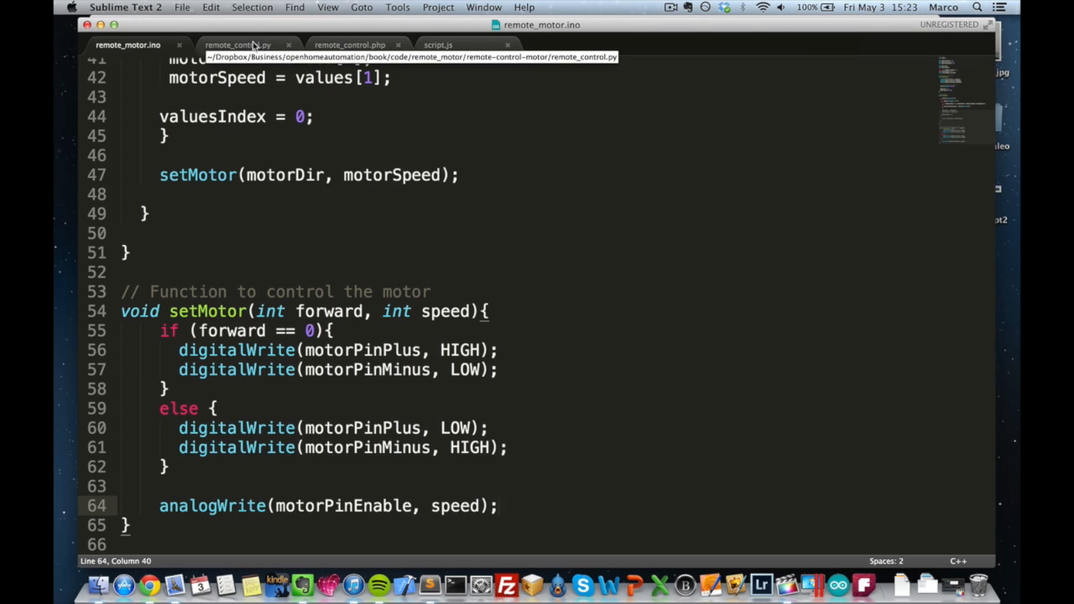
- Show remote_control.py and highlight the motorCommand file reference on line 19
left_click(238, 44)
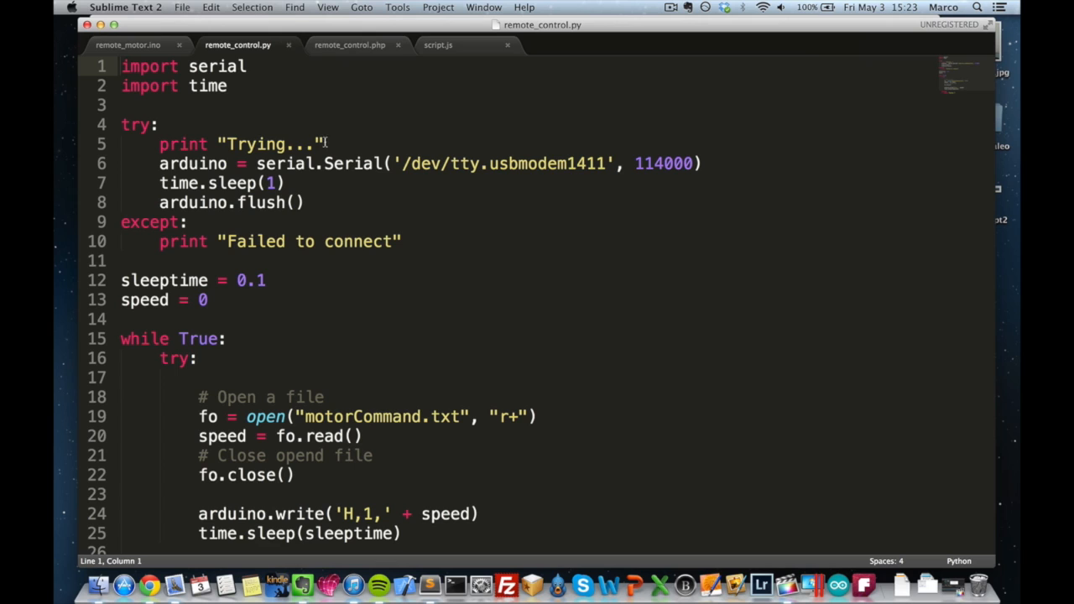
mouse_move(345, 242)
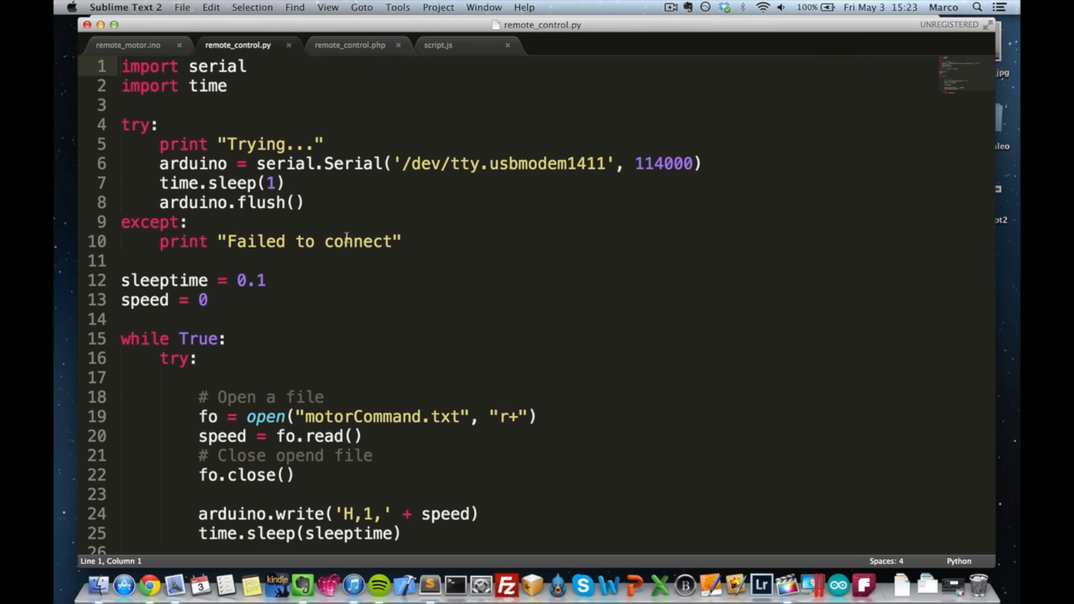
scroll("down", 3)
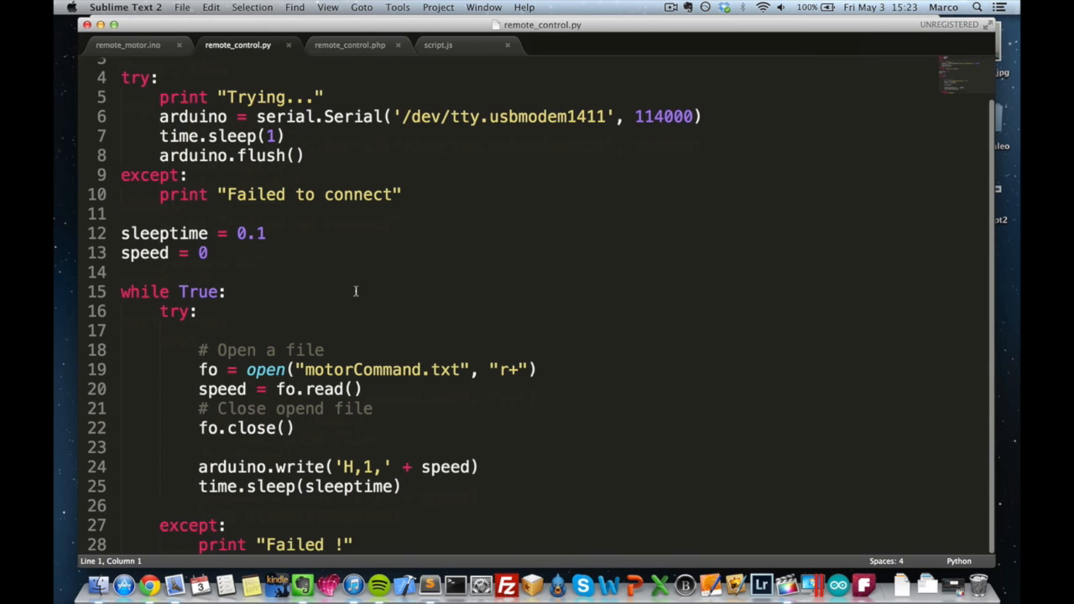
mouse_move(272, 342)
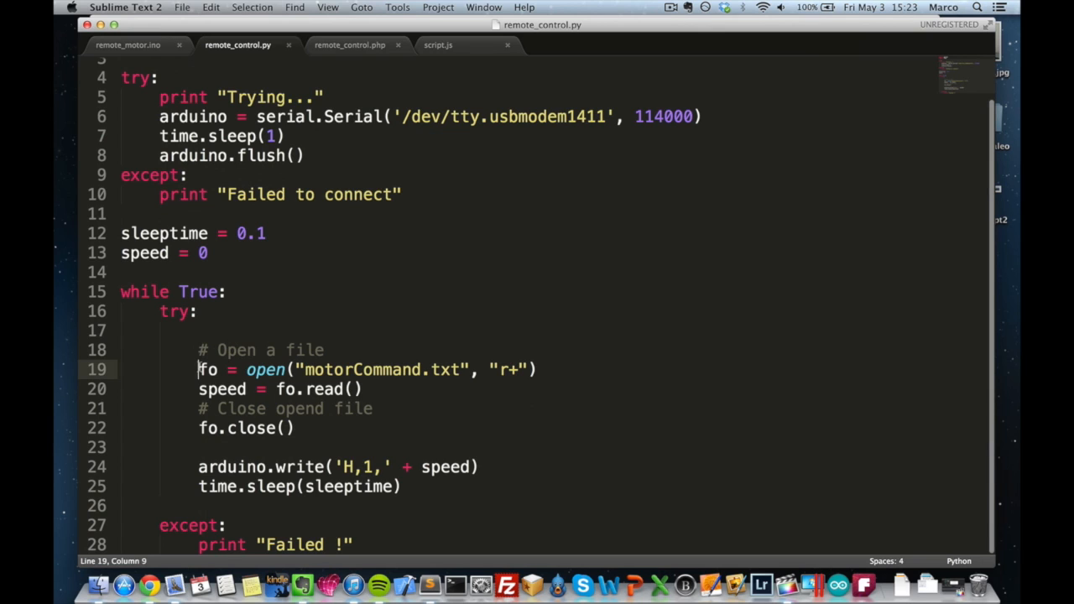
double_click(362, 370)
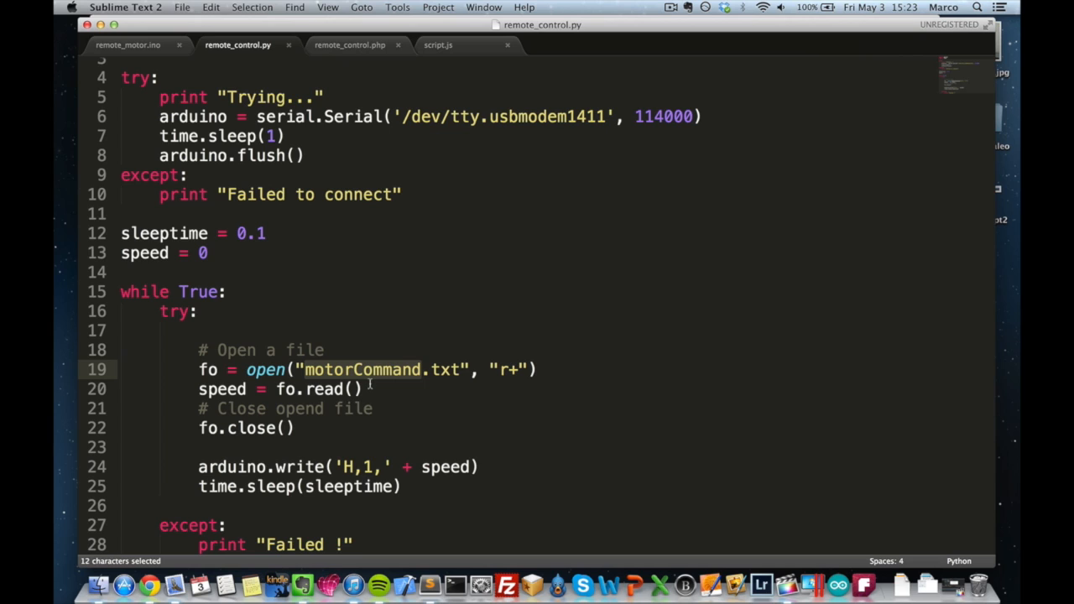
mouse_move(359, 431)
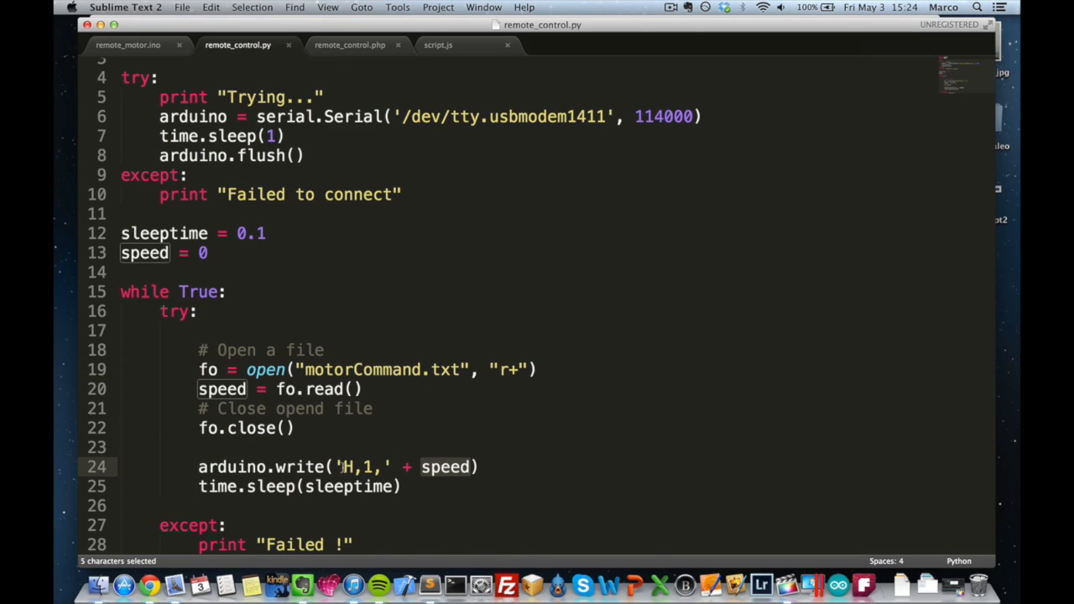
mouse_move(456, 469)
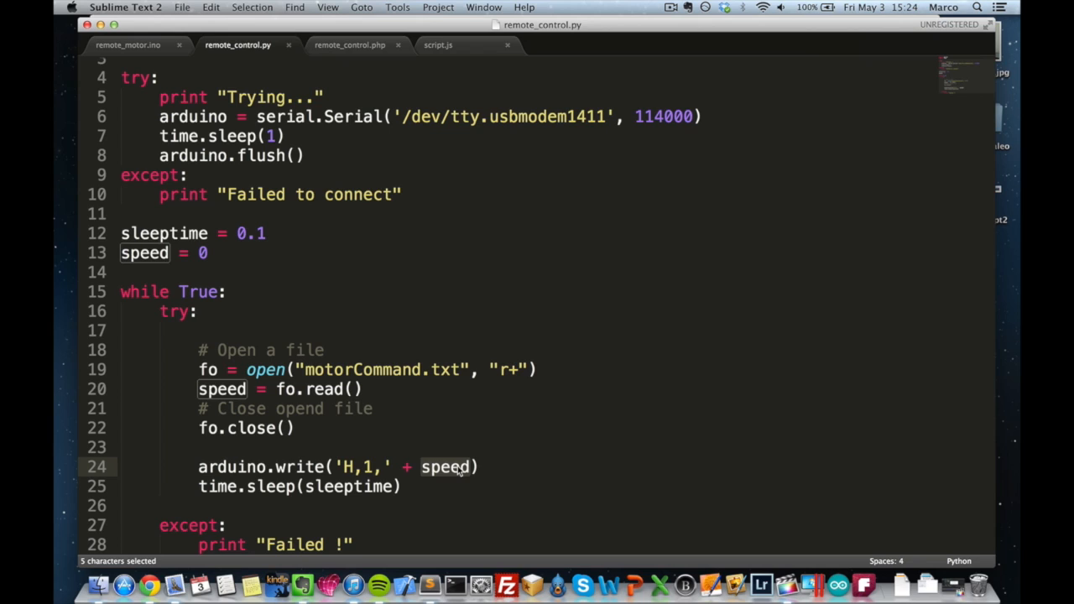
- Highlight the speed variable on line 24, then bring up remote_control.php
left_click(350, 466)
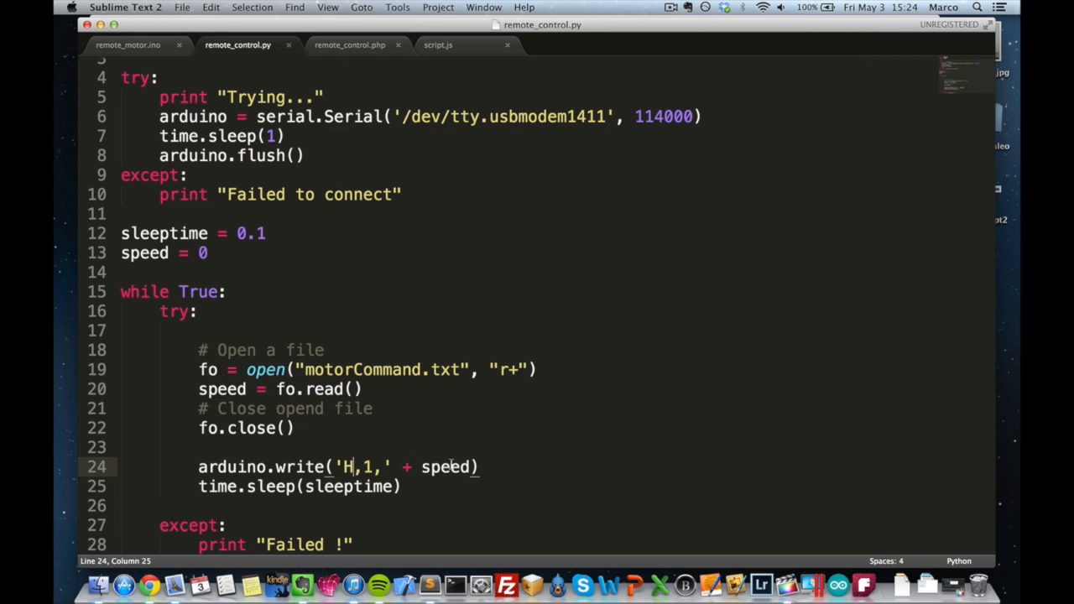
double_click(446, 467)
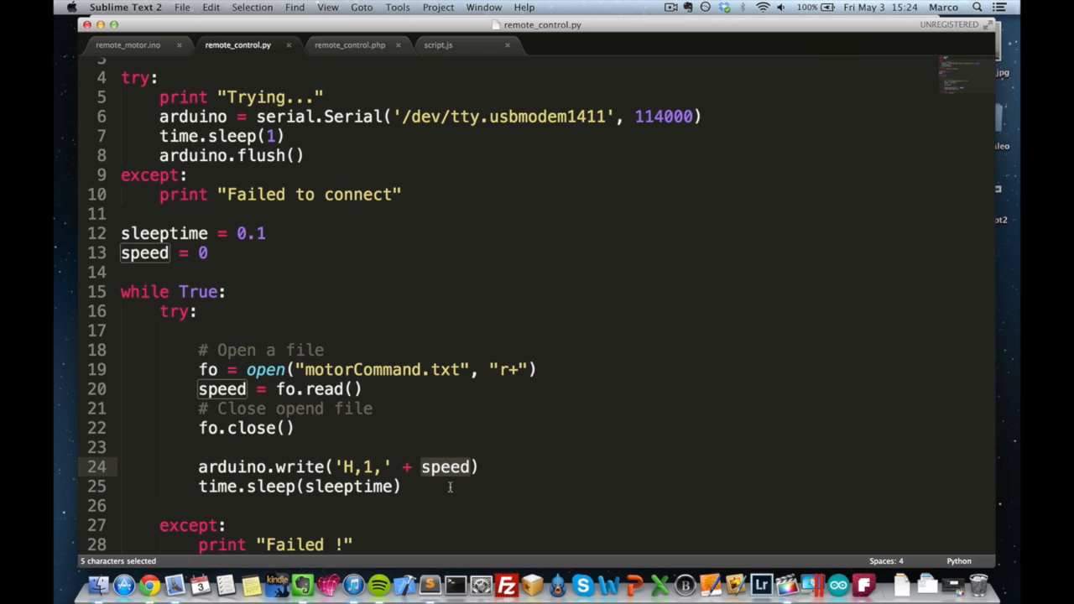
left_click(403, 487)
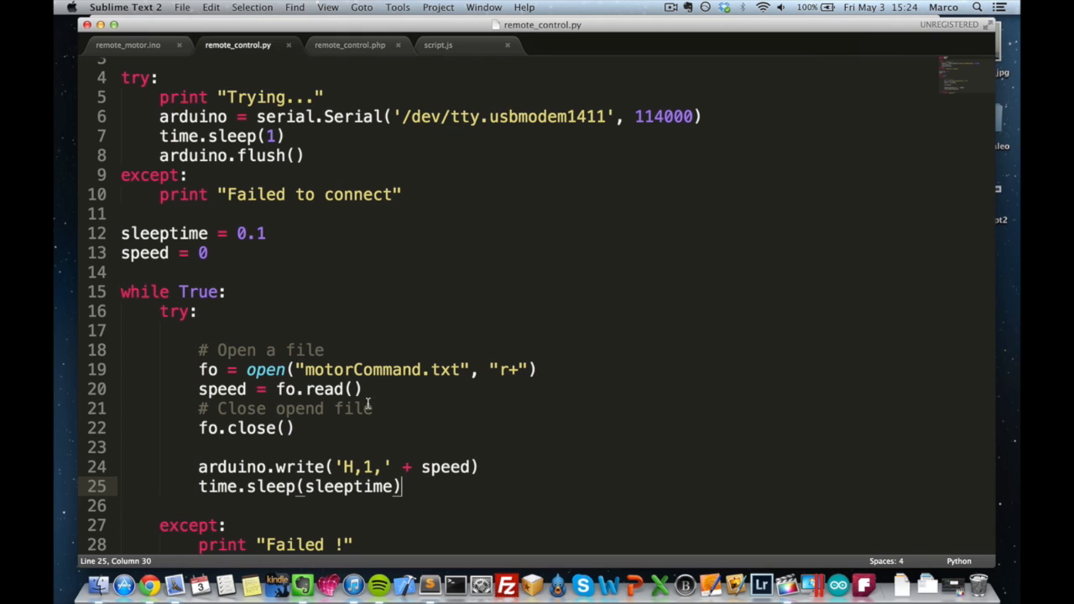
left_click(349, 44)
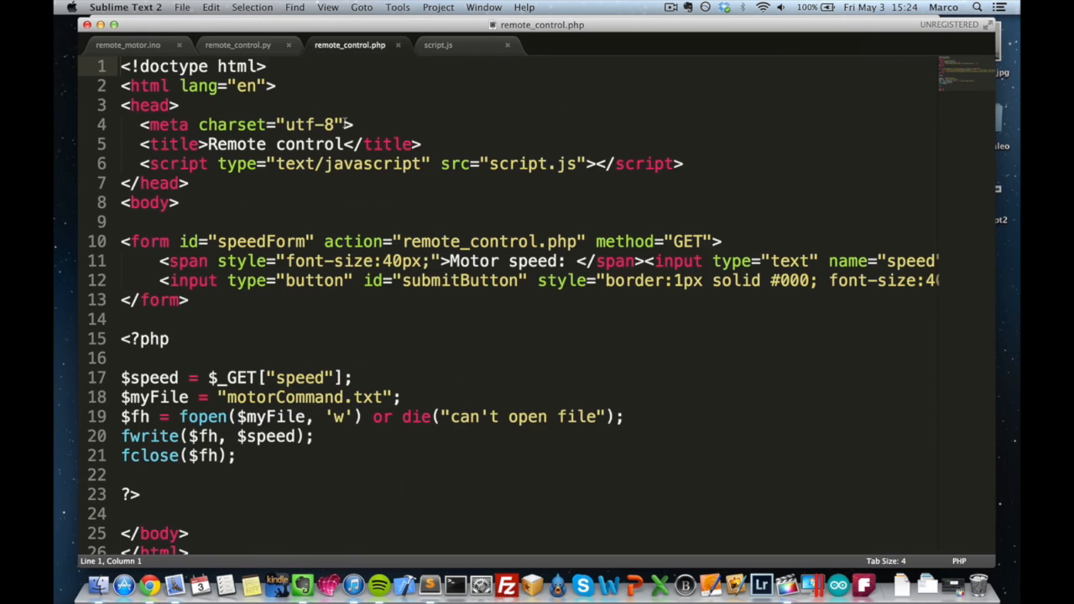
mouse_move(325, 234)
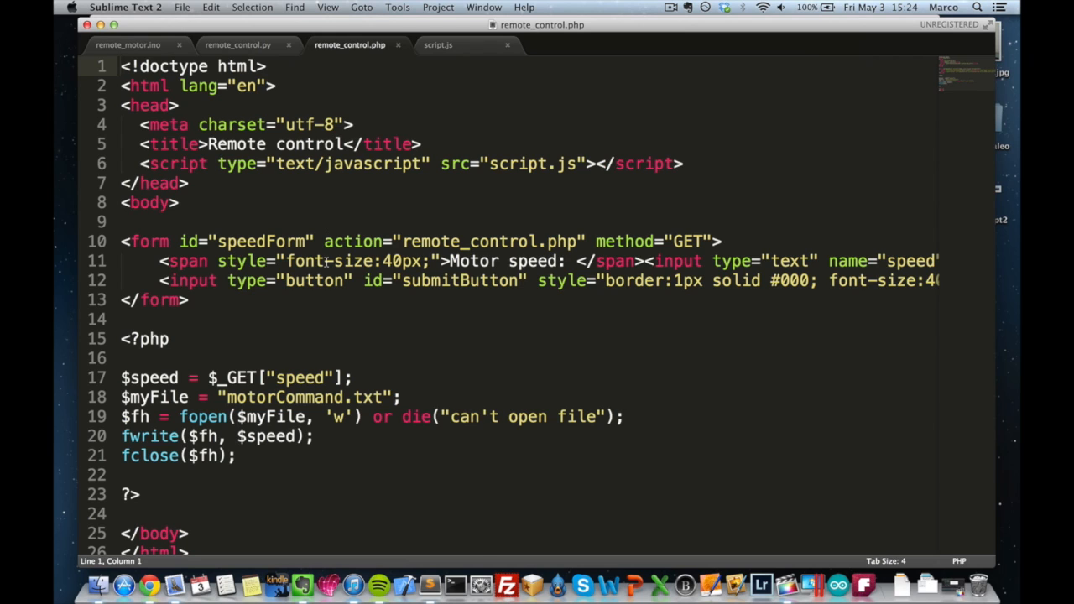
scroll("down", 3)
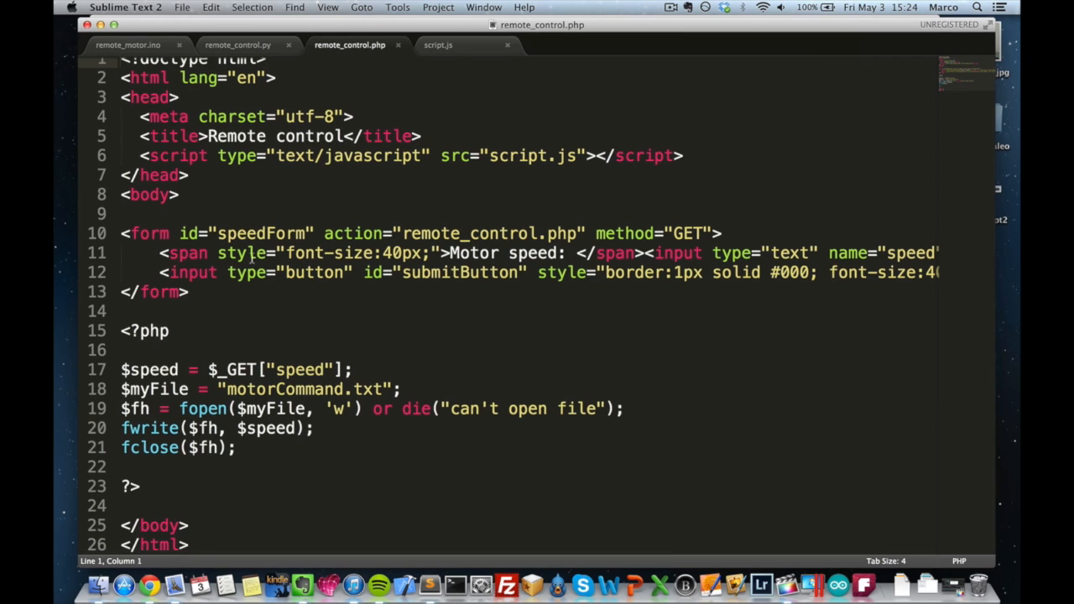
mouse_move(293, 285)
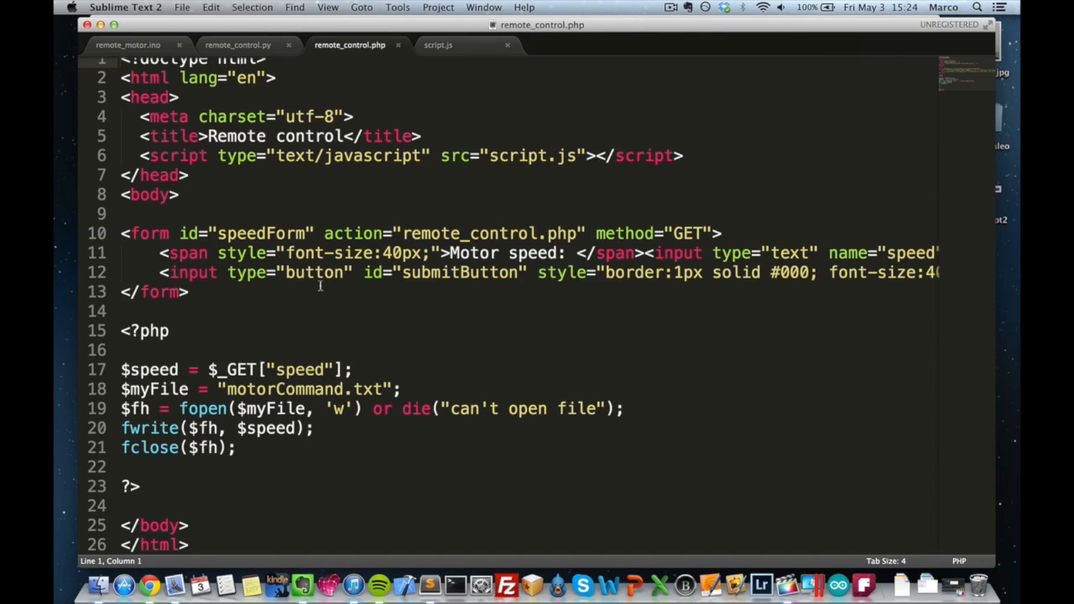
mouse_move(345, 278)
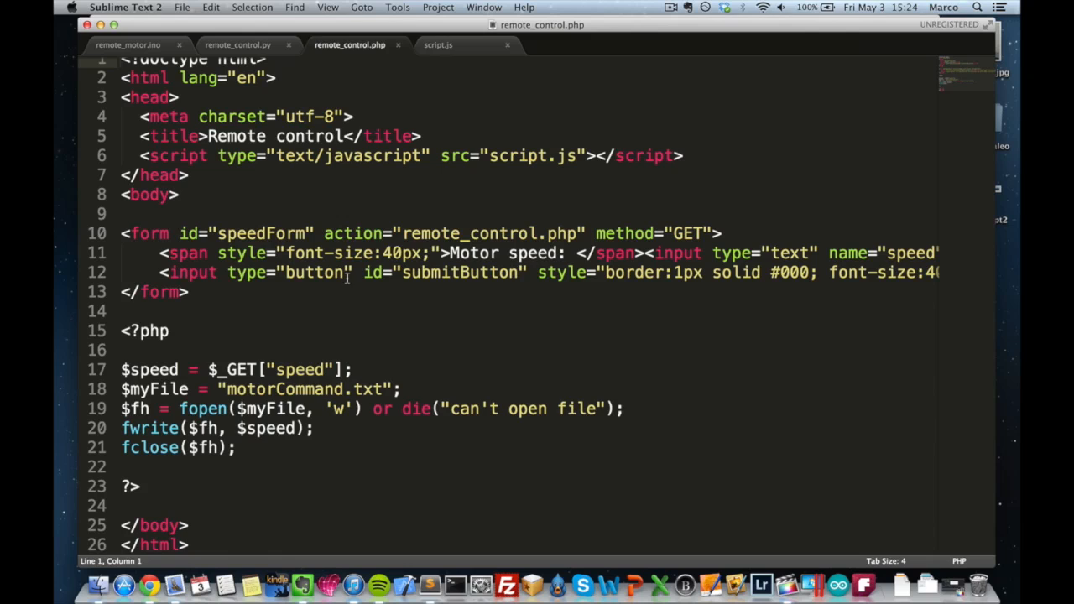
mouse_move(722, 243)
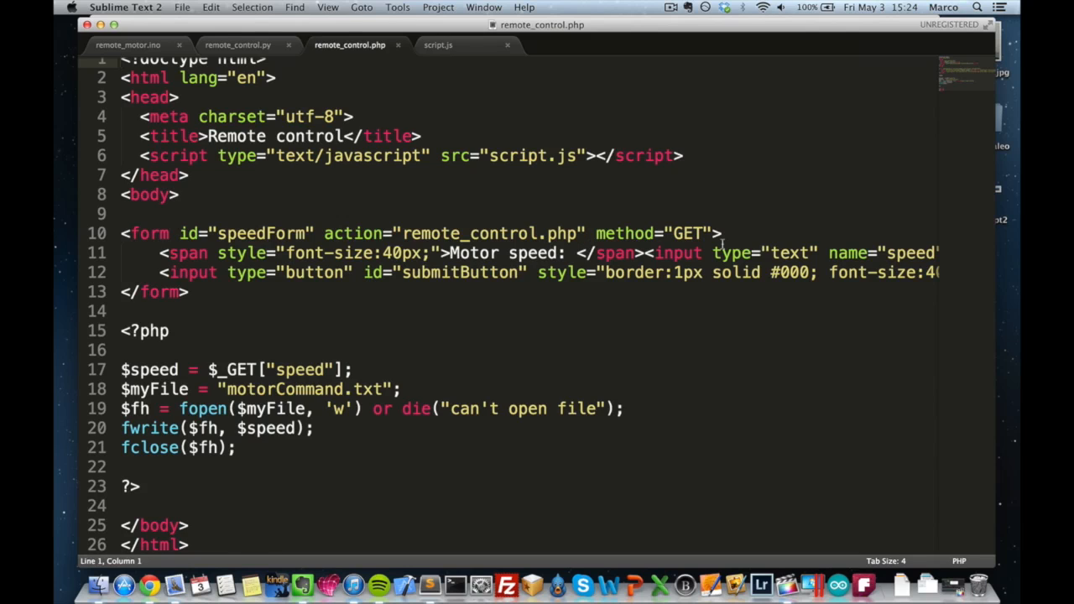
mouse_move(648, 244)
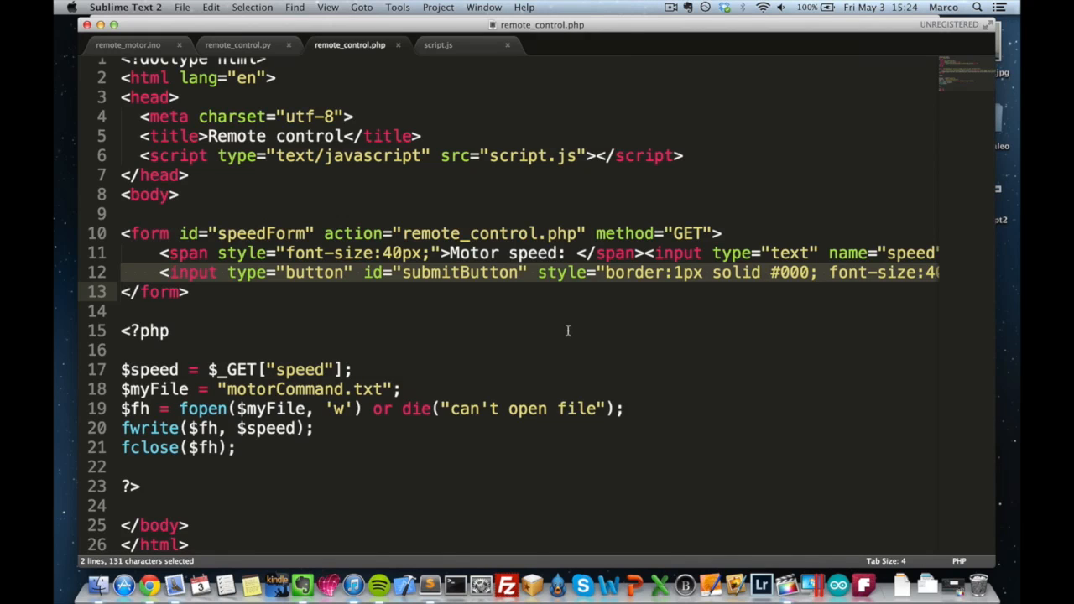
mouse_move(440, 174)
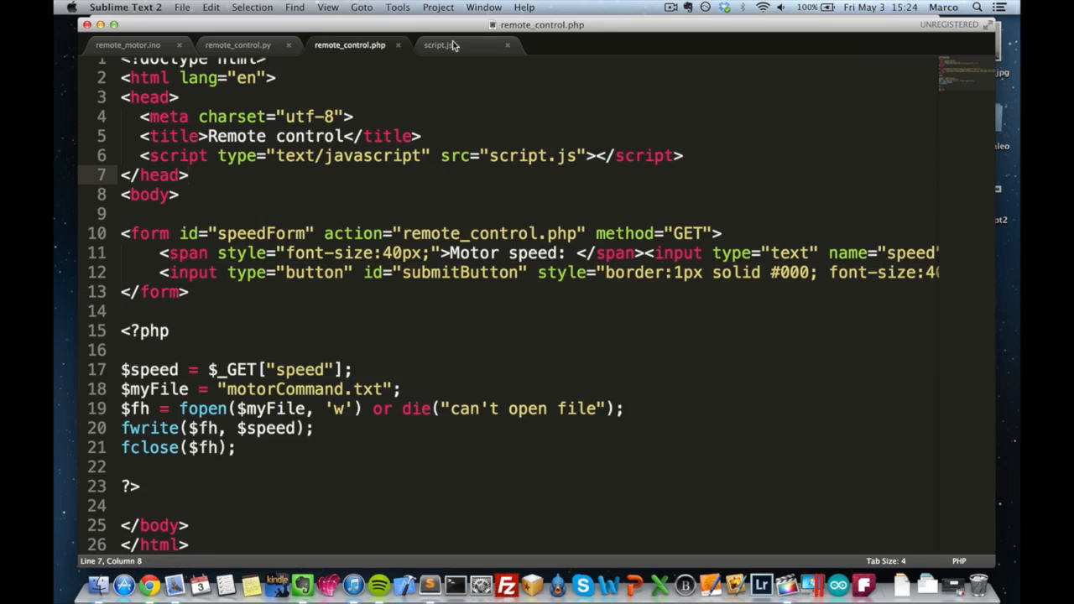
- Show script.js and highlight remote_control in the sendCommand form.action line
left_click(438, 43)
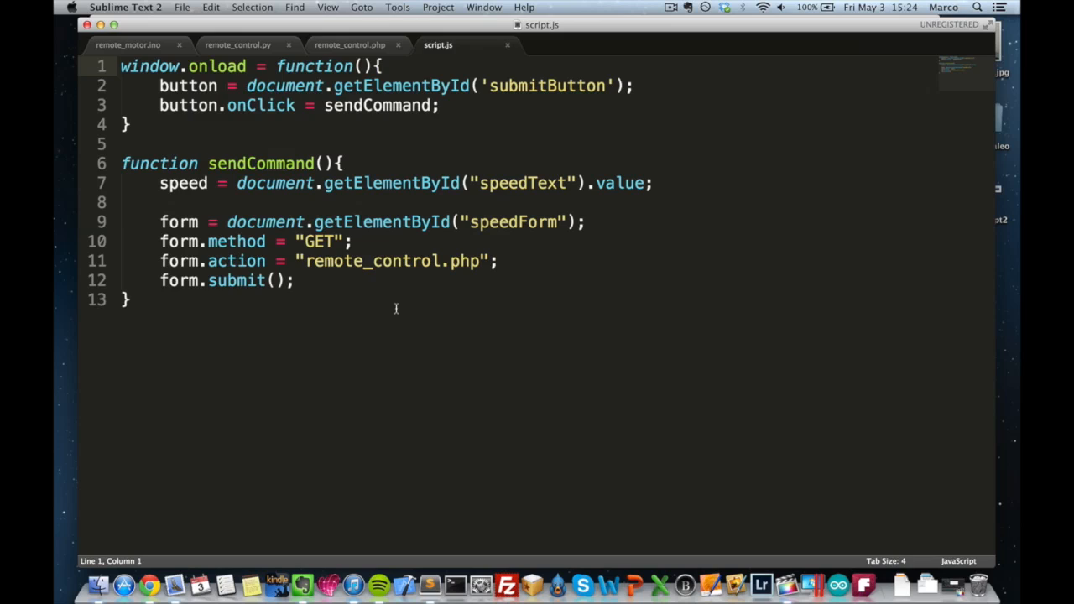
mouse_move(542, 178)
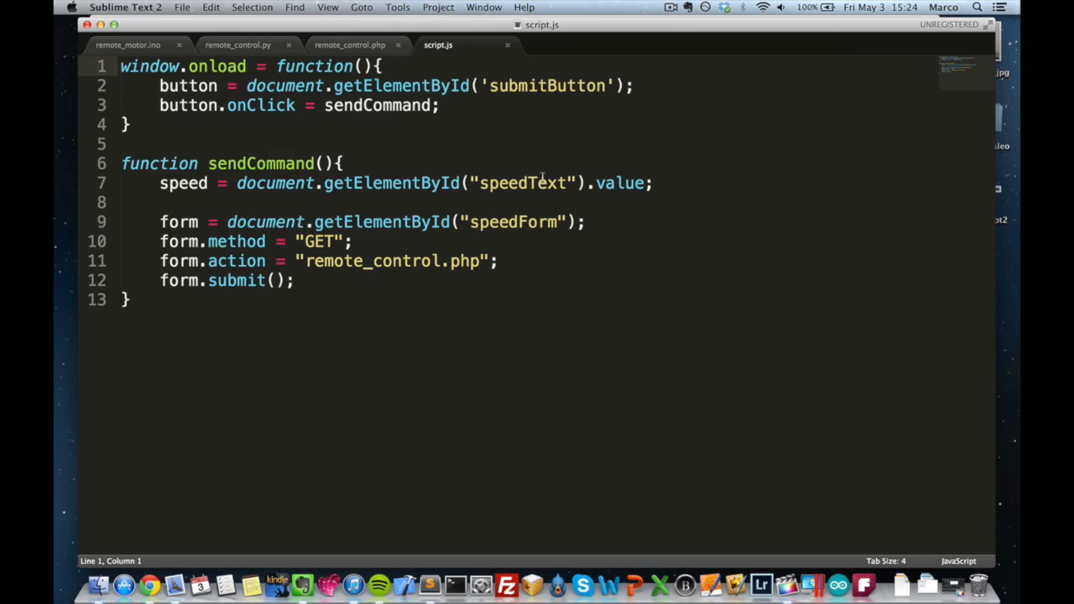
mouse_move(507, 252)
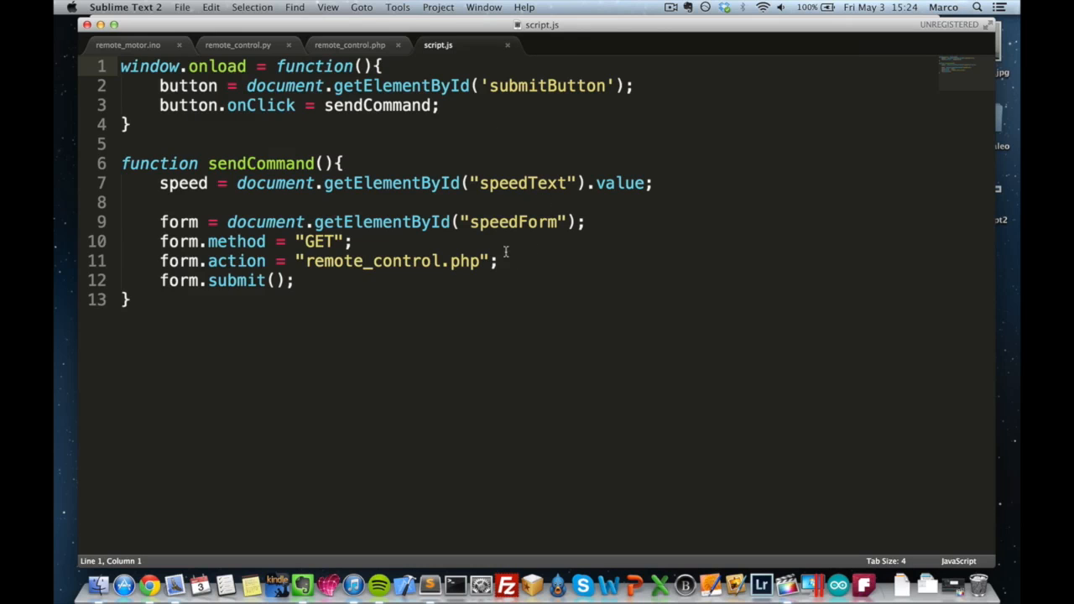
mouse_move(429, 176)
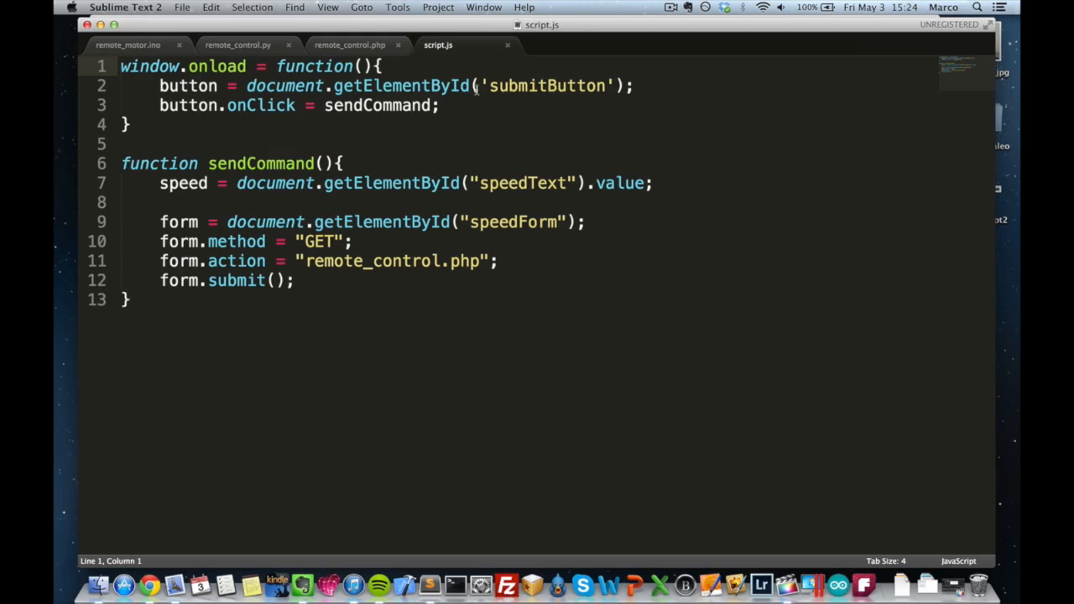
double_click(372, 262)
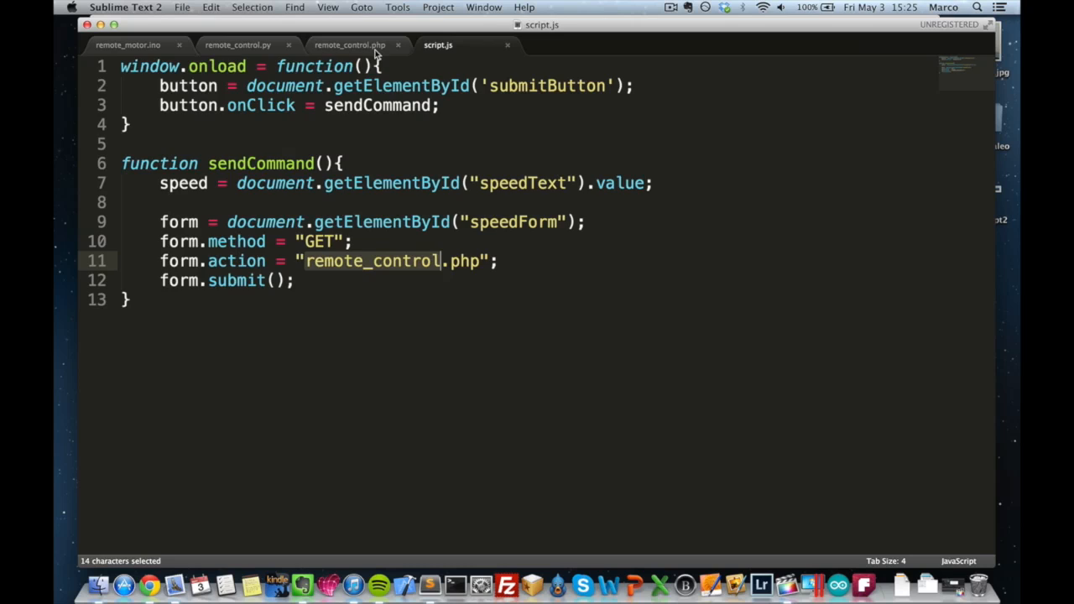
- Return to remote_control.php and highlight 'speed' in the $_GET line
left_click(349, 44)
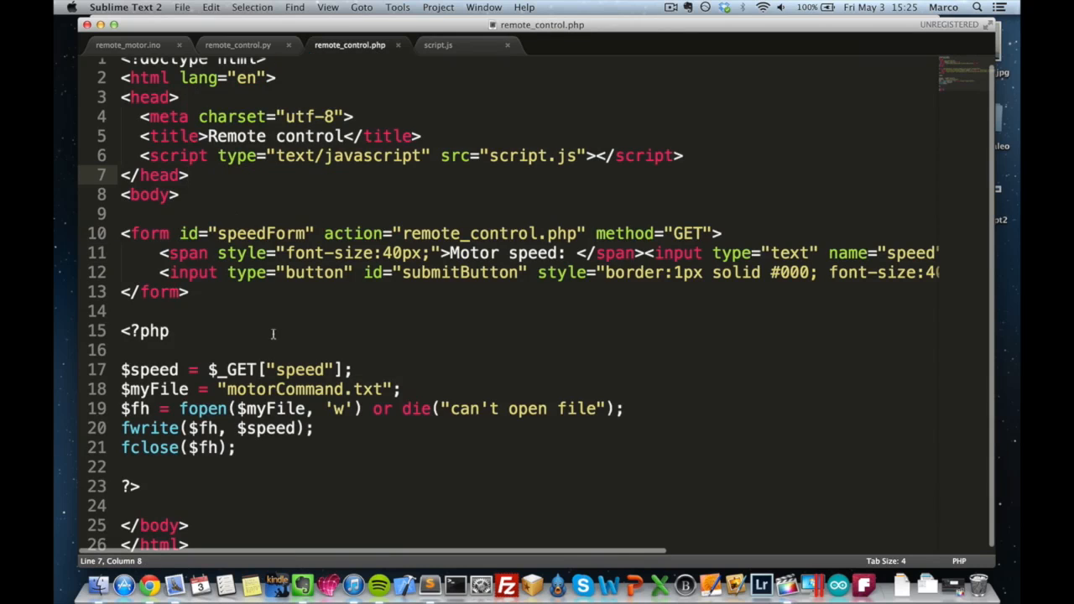
mouse_move(292, 351)
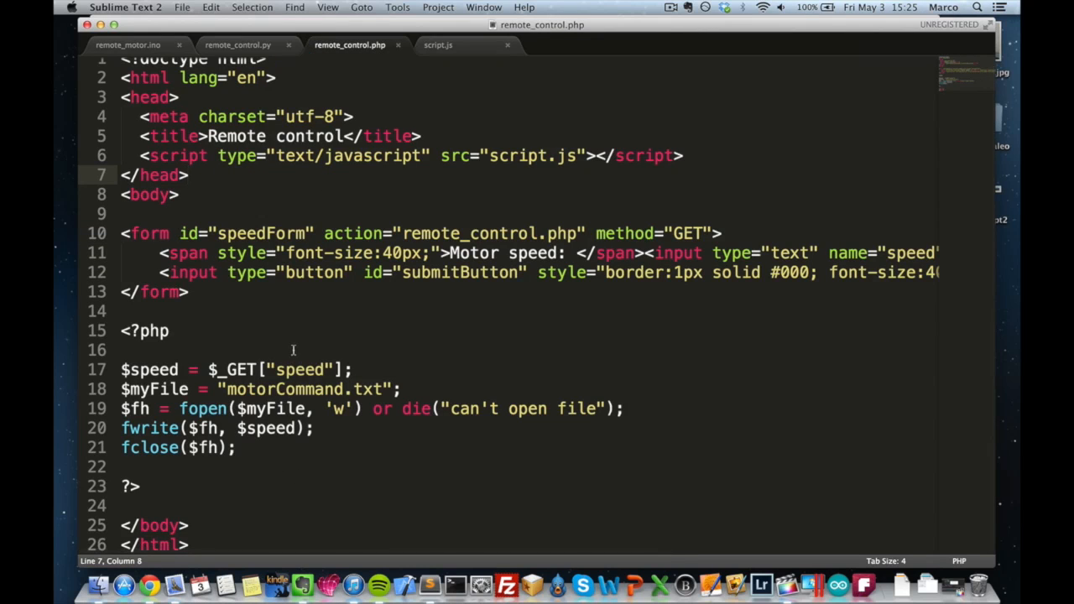
mouse_move(305, 362)
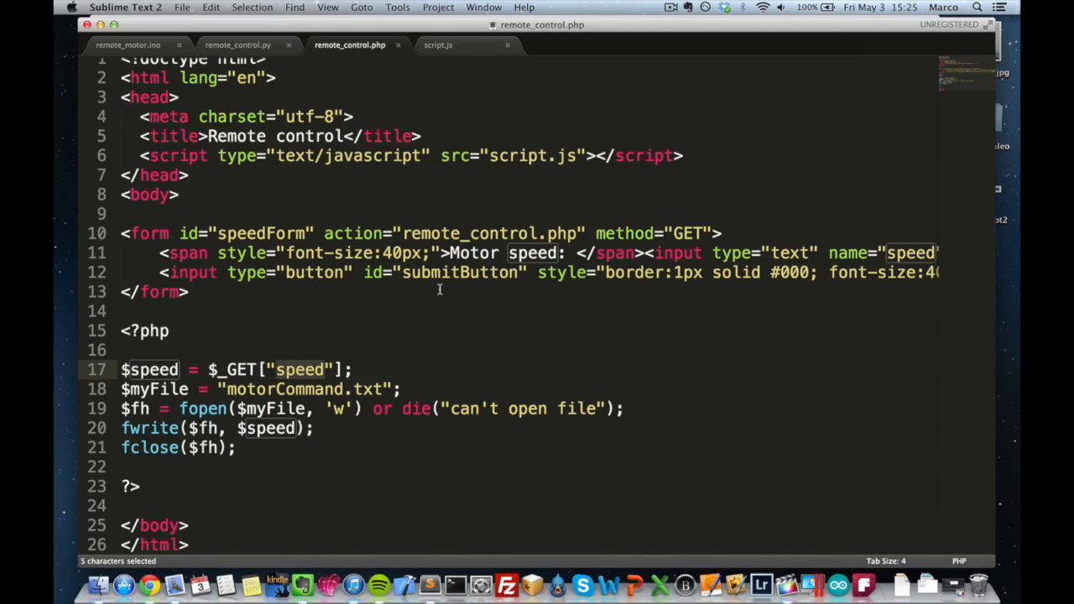
double_click(282, 389)
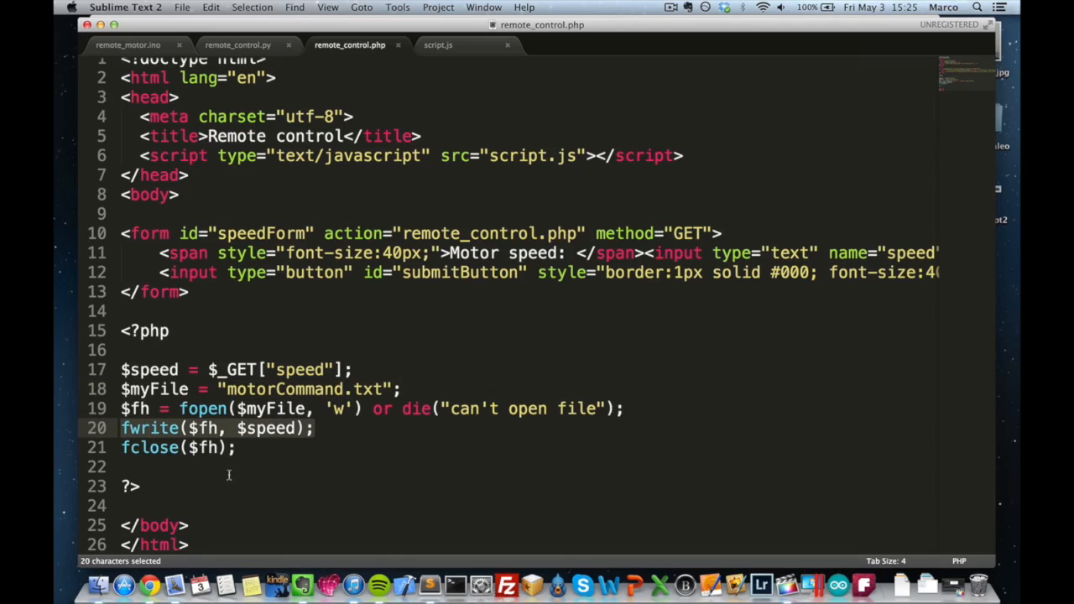
mouse_move(289, 474)
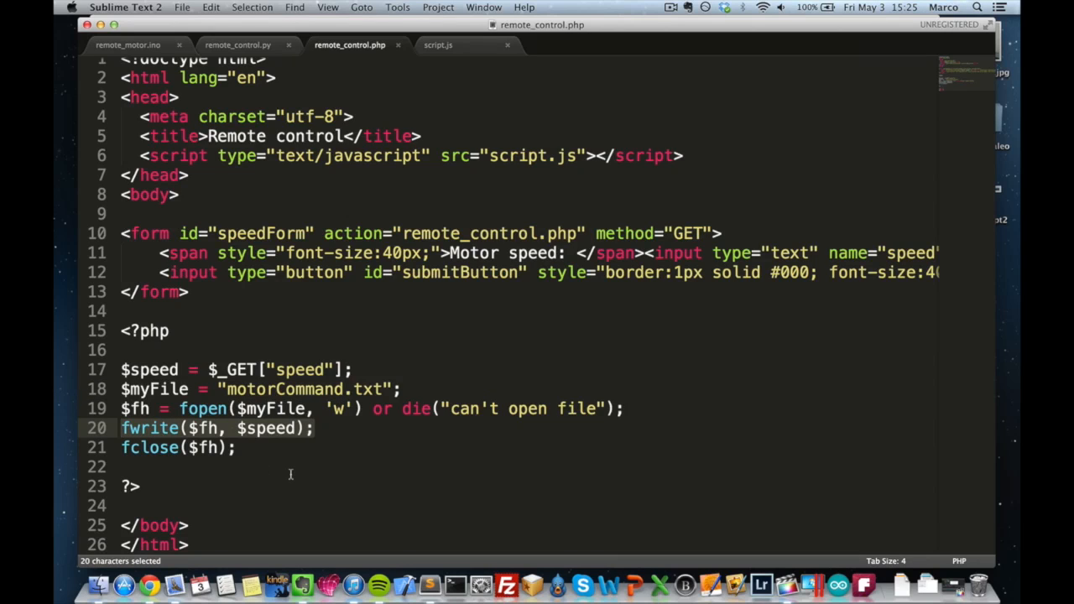
mouse_move(313, 453)
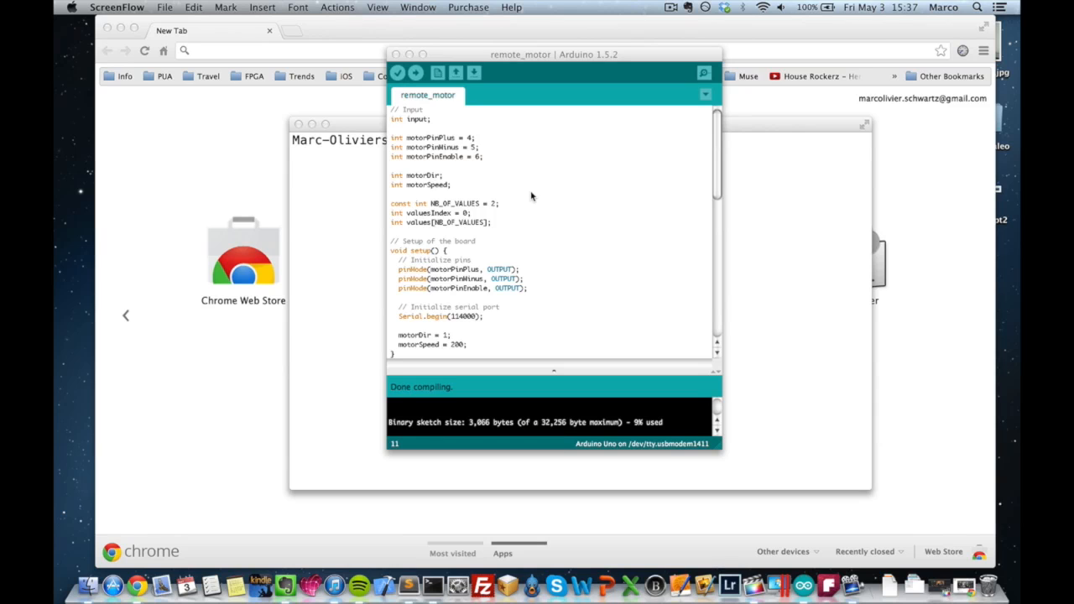
- Scroll through the compiled remote_motor sketch's motor pins and serial setup in Arduino IDE
scroll("down", 3)
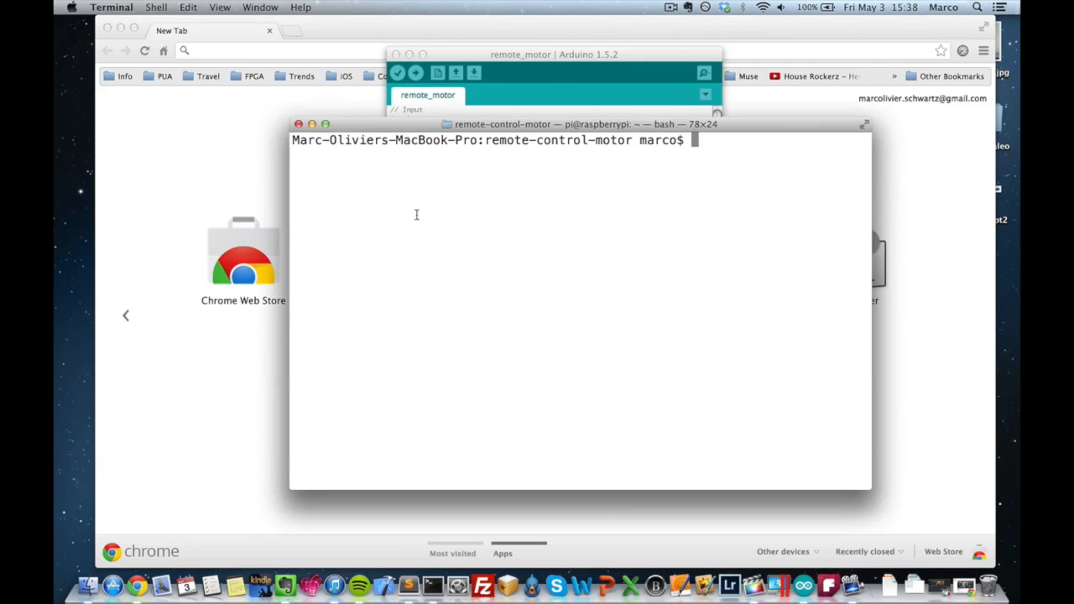
mouse_move(574, 238)
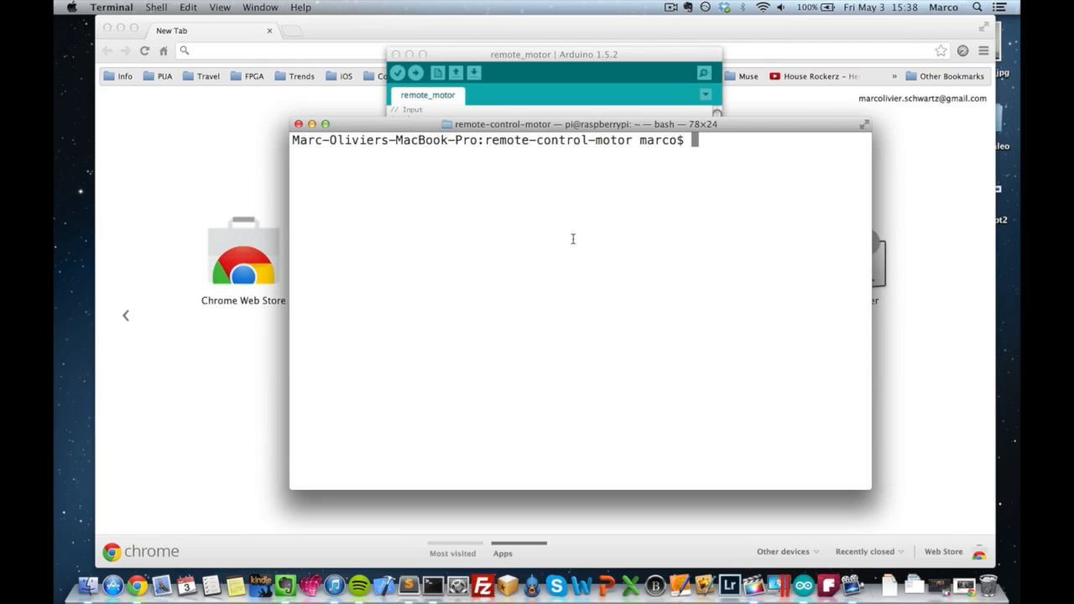
- Enter the command 'python remote_control.py' at the Terminal prompt in remote-control-motor
type("python")
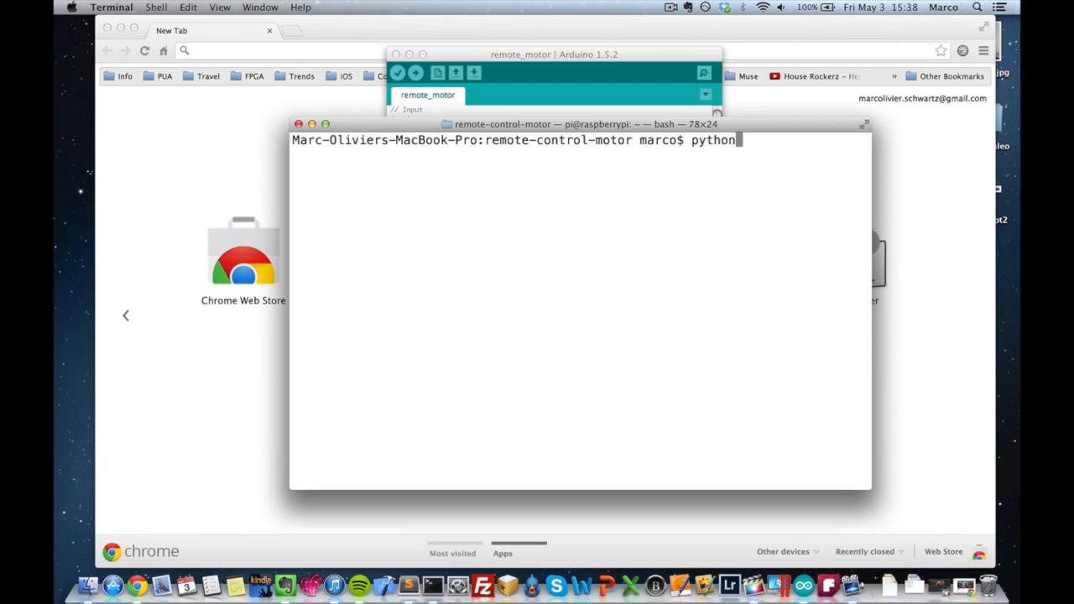
type("remote_control.py")
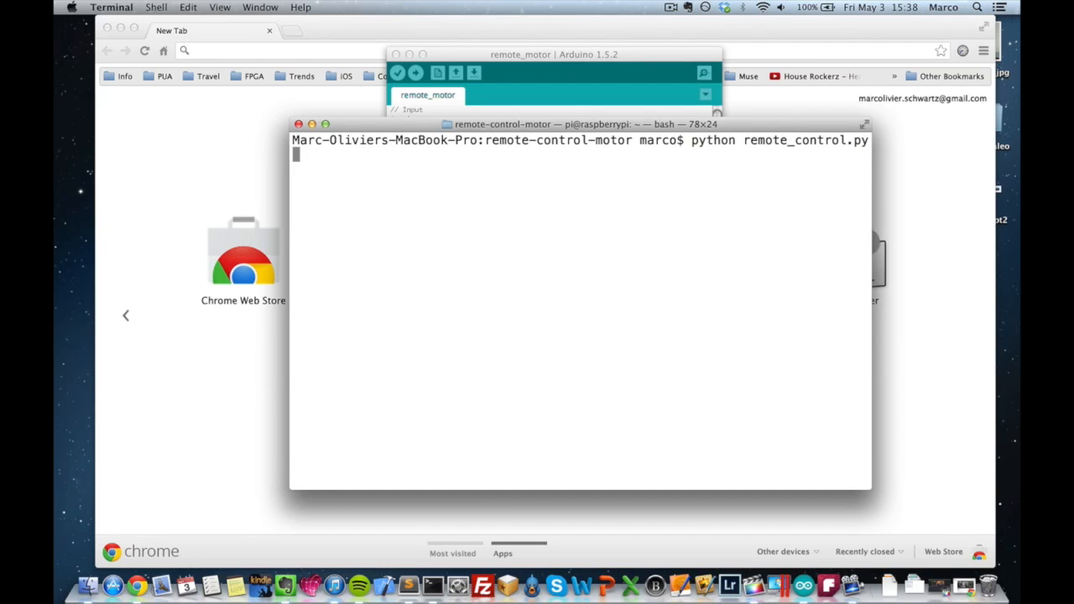
mouse_move(215, 359)
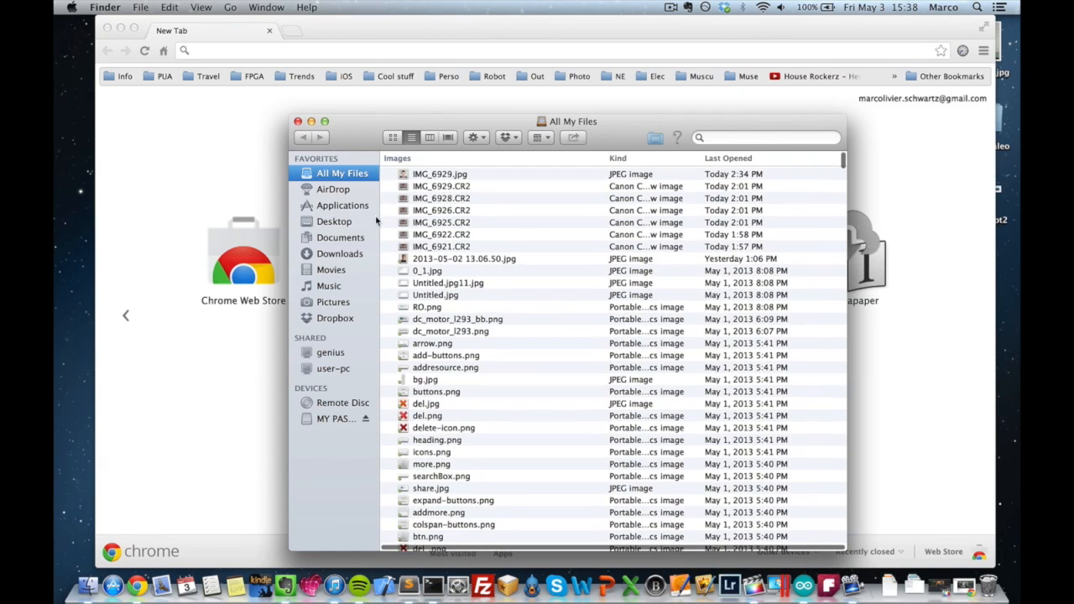
- Launch MAMP from Applications and start its Apache and MySQL servers
left_click(342, 205)
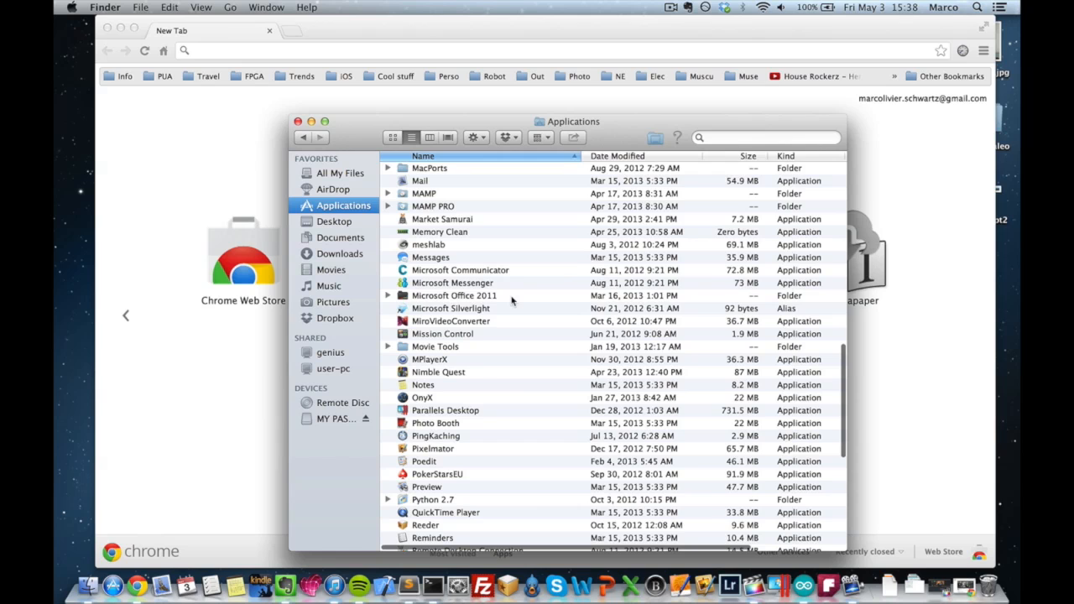
double_click(423, 205)
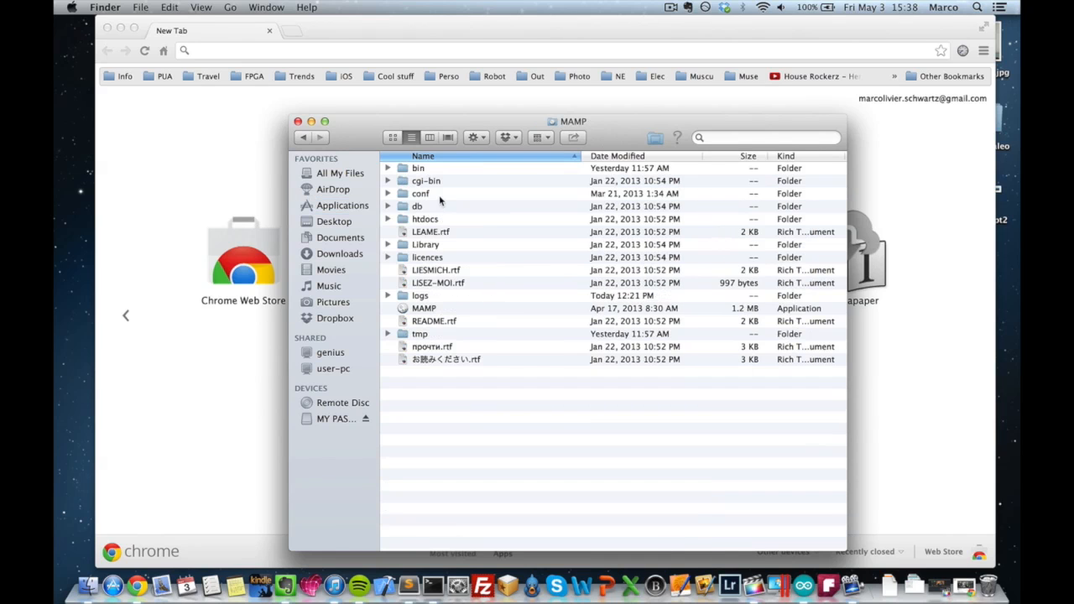
left_click(423, 308)
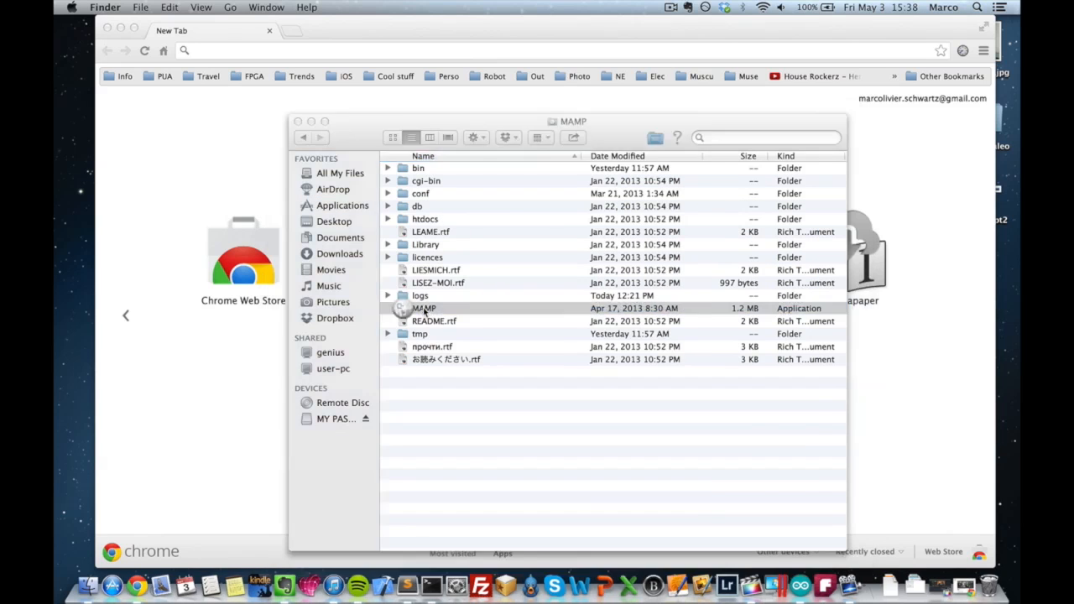
double_click(423, 309)
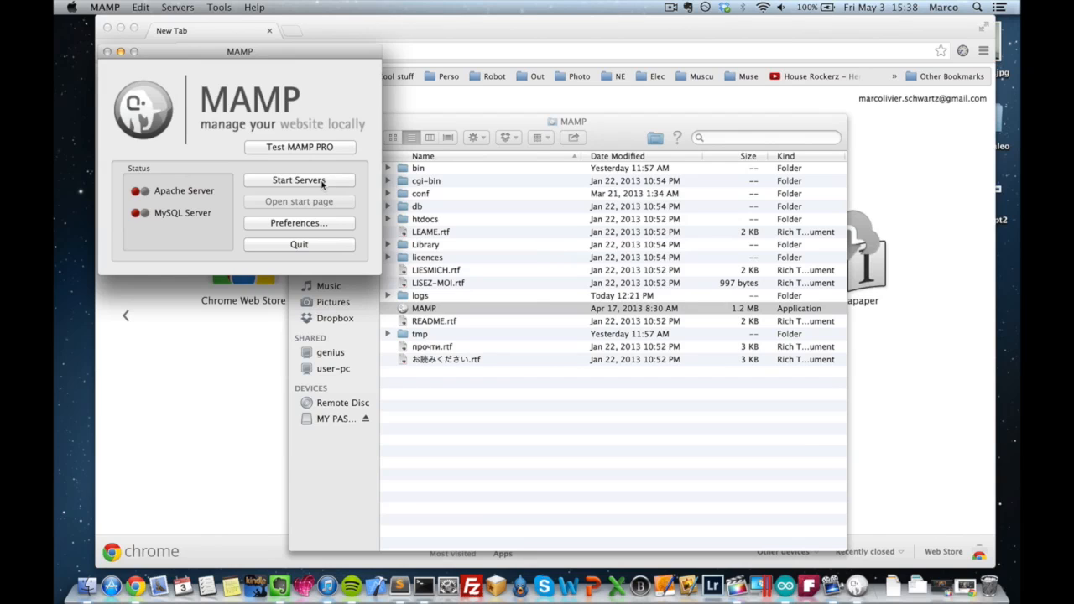
left_click(298, 180)
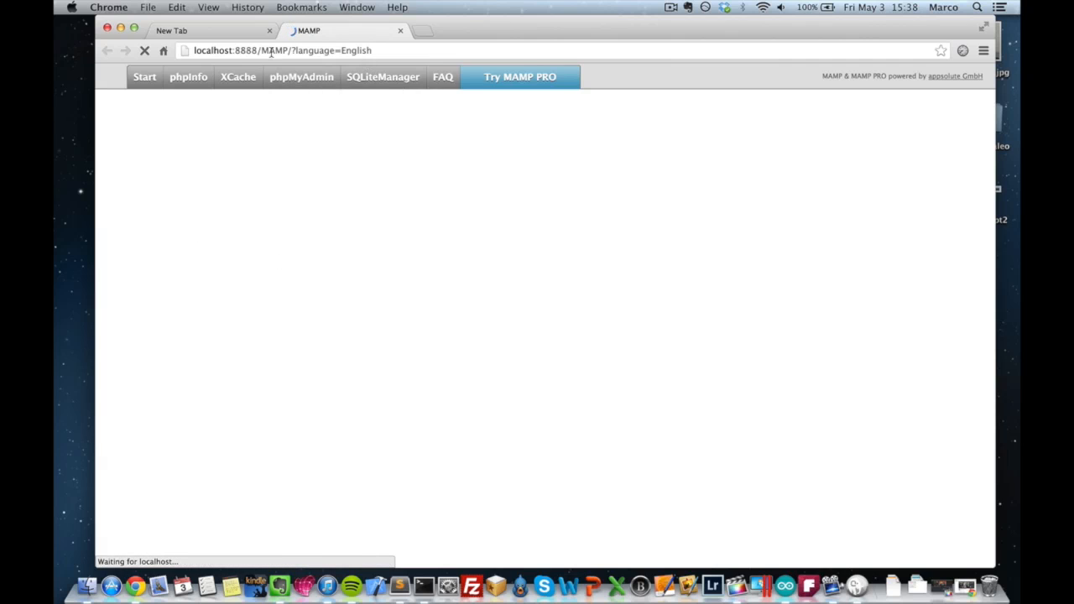
- Browse to localhost:8888/remote-control-motor/remote_control.php showing the Motor speed form
type("localhost:8888")
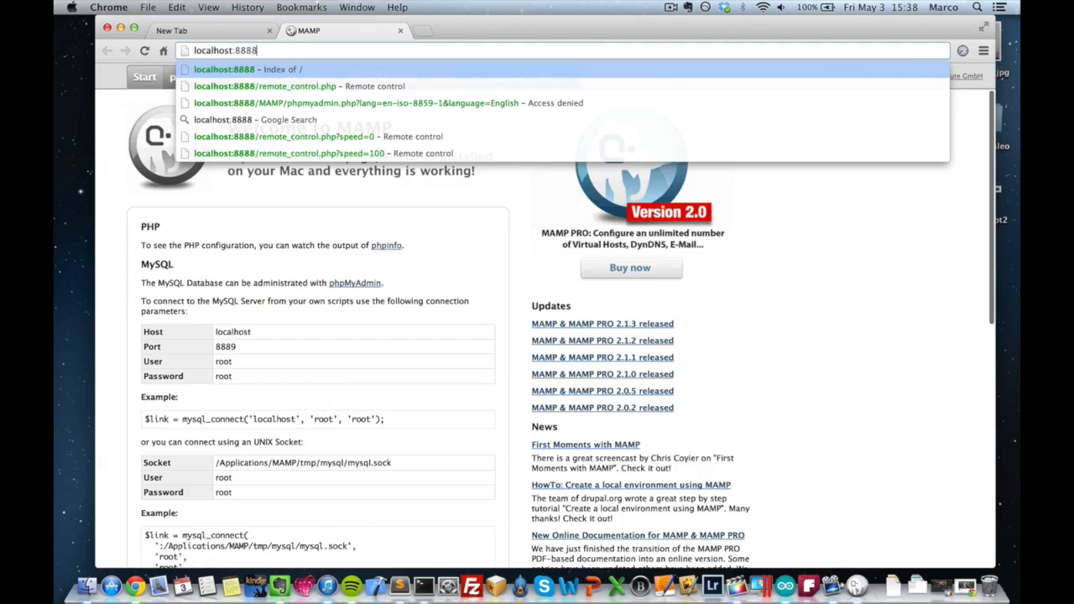
left_click(248, 69)
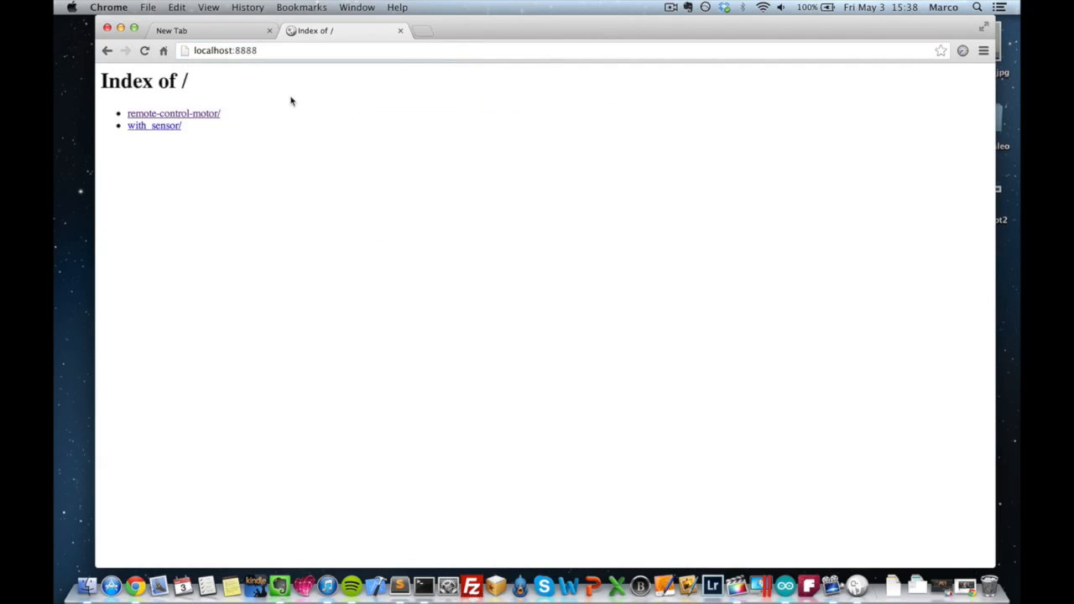
left_click(174, 114)
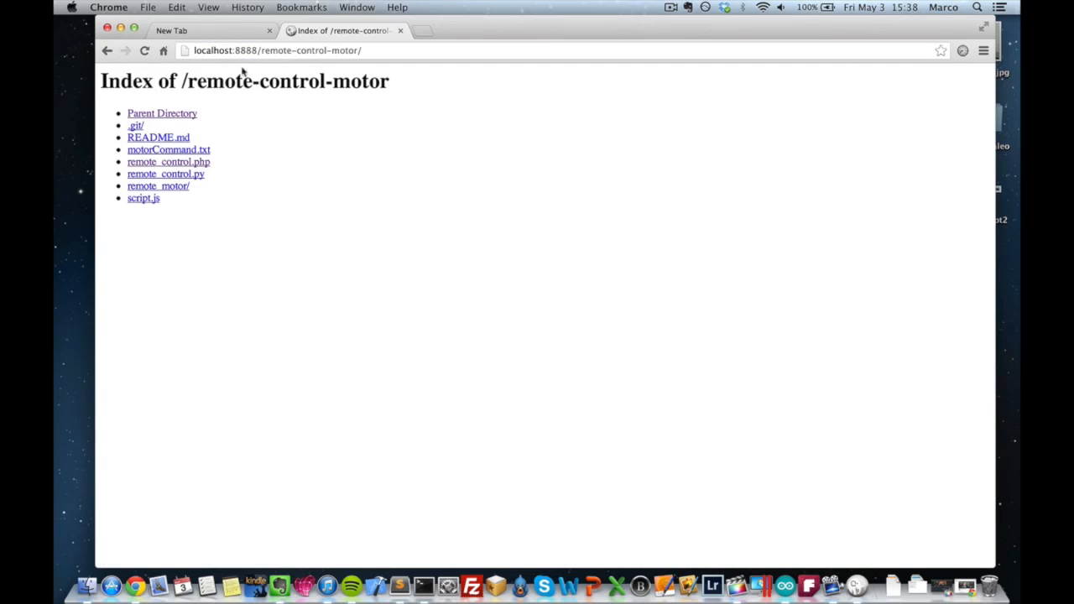
mouse_move(289, 74)
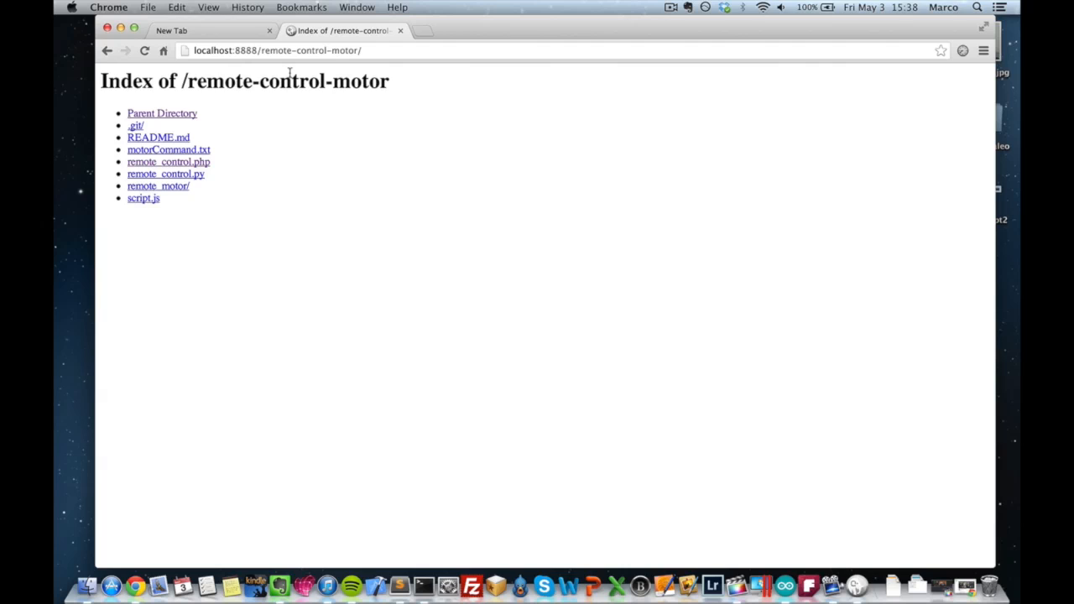
mouse_move(262, 173)
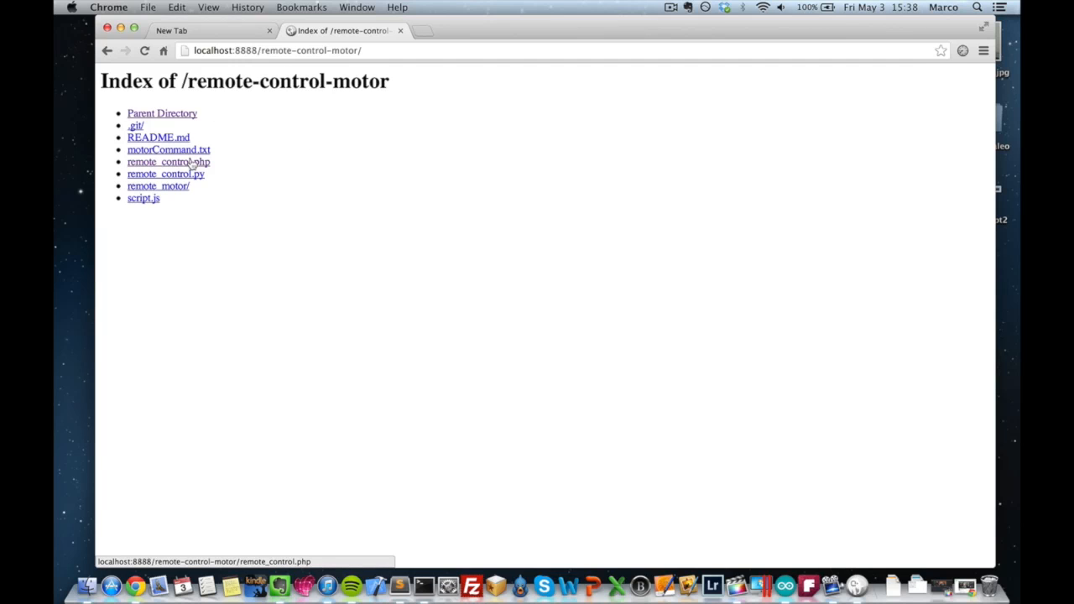
left_click(168, 161)
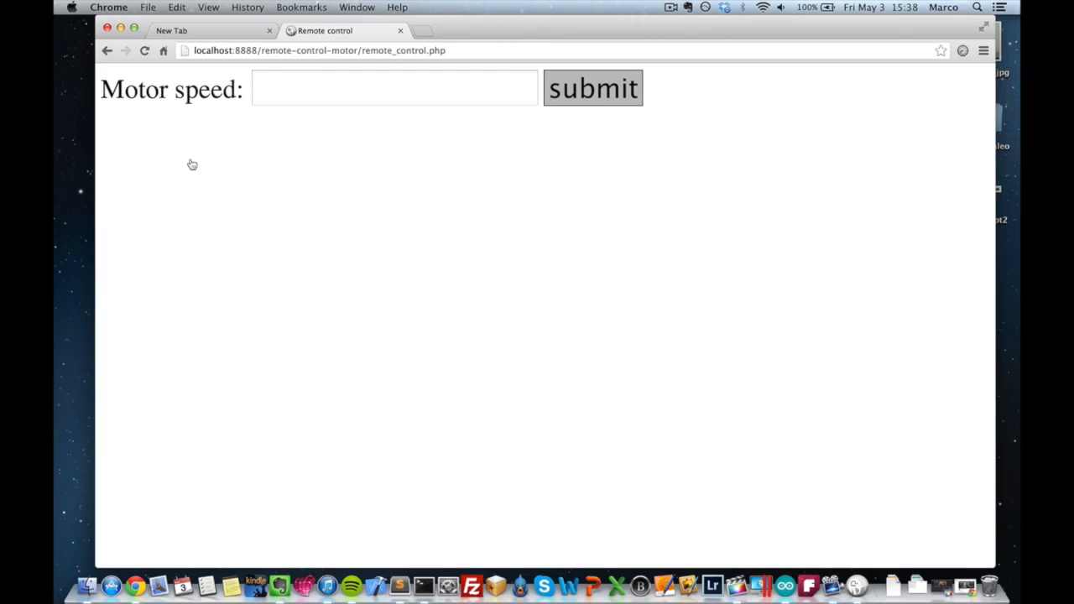
mouse_move(396, 205)
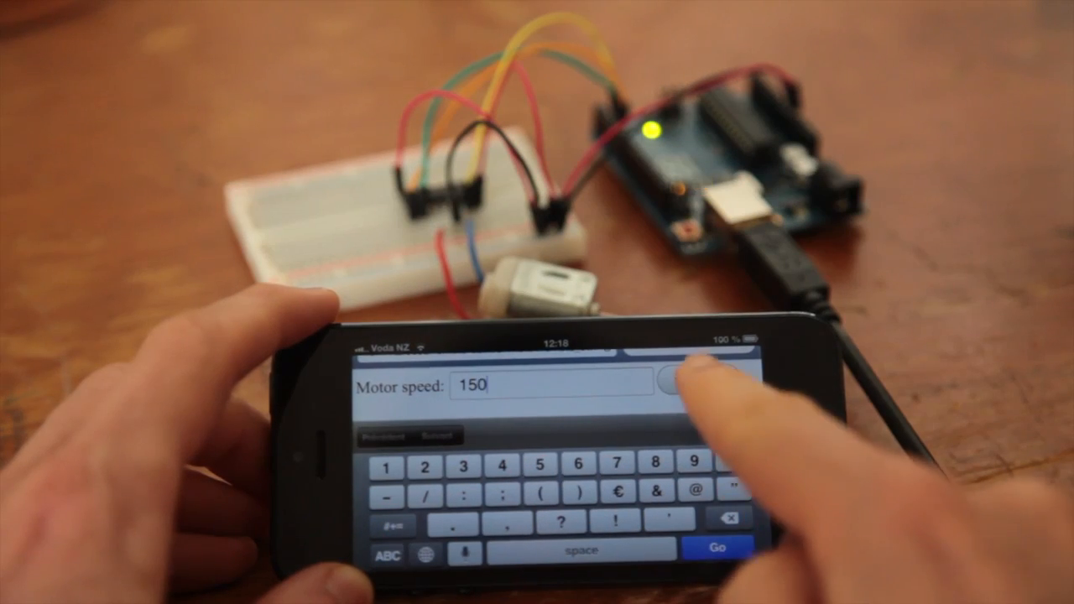
- Submit a motor speed of 150 from the phone's Remote control form
left_click(667, 386)
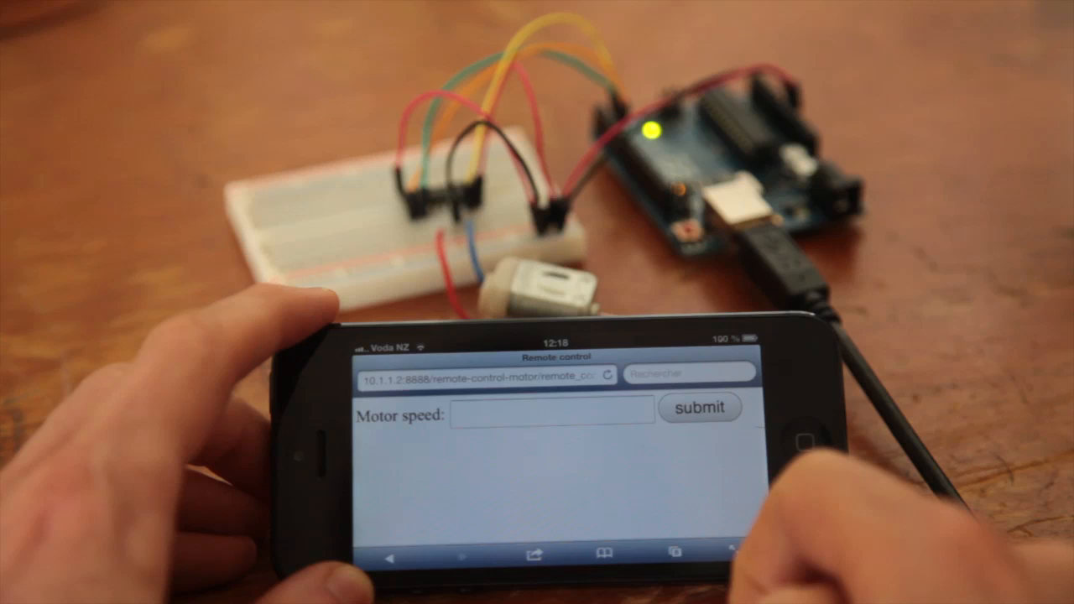